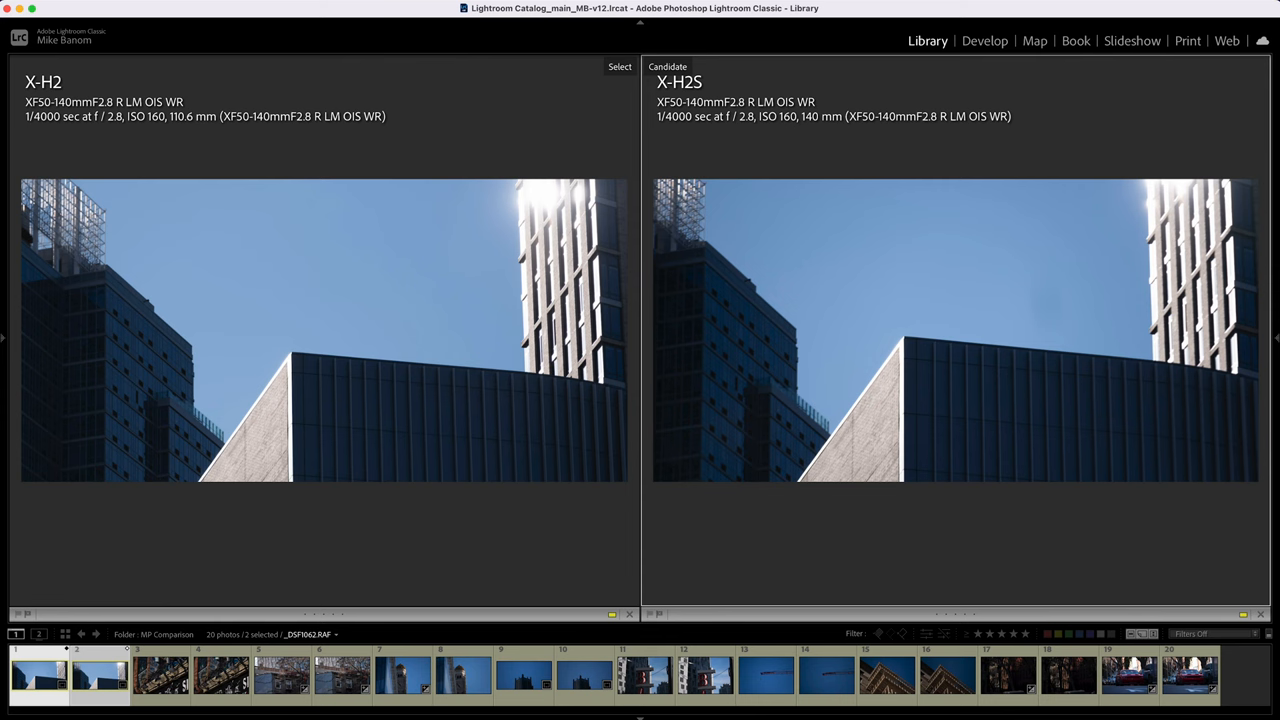
{"action": "mouse_move", "coordinate": [136, 310]}
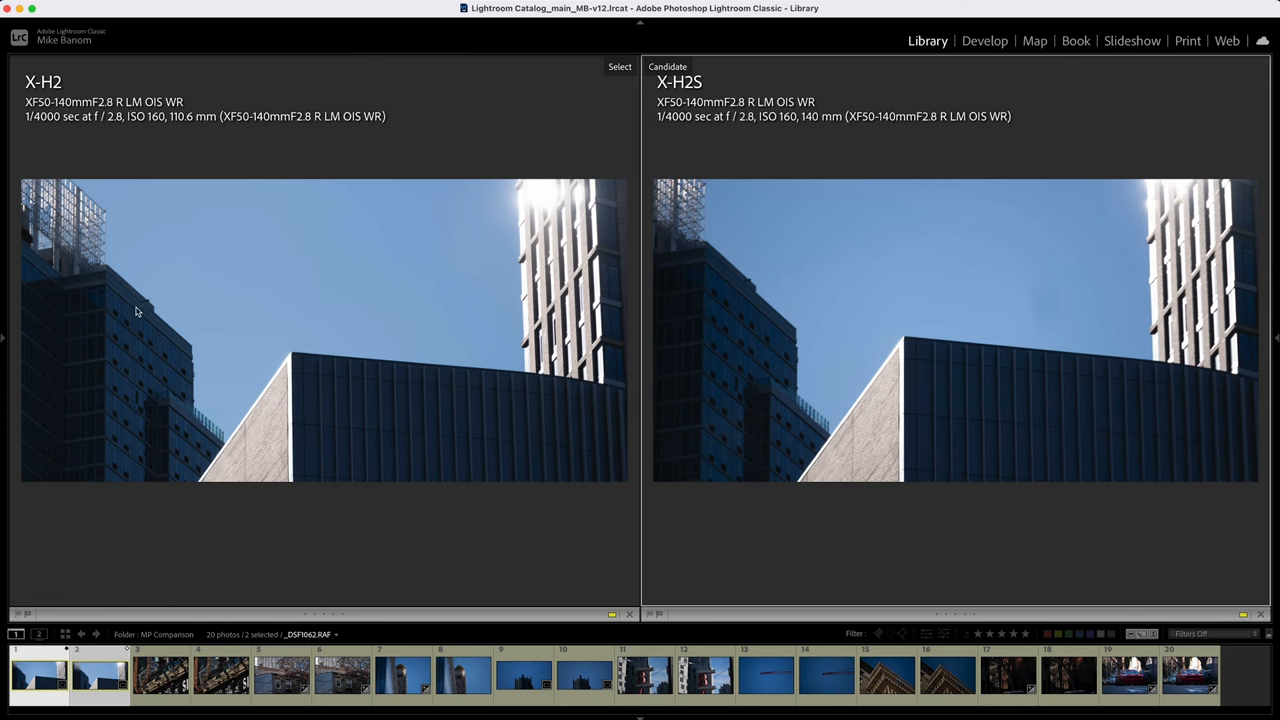
Tighten the crop on the X-H2S building photo around the tower and sky edge, then resume comparing
{"action": "left_click", "coordinate": [992, 40]}
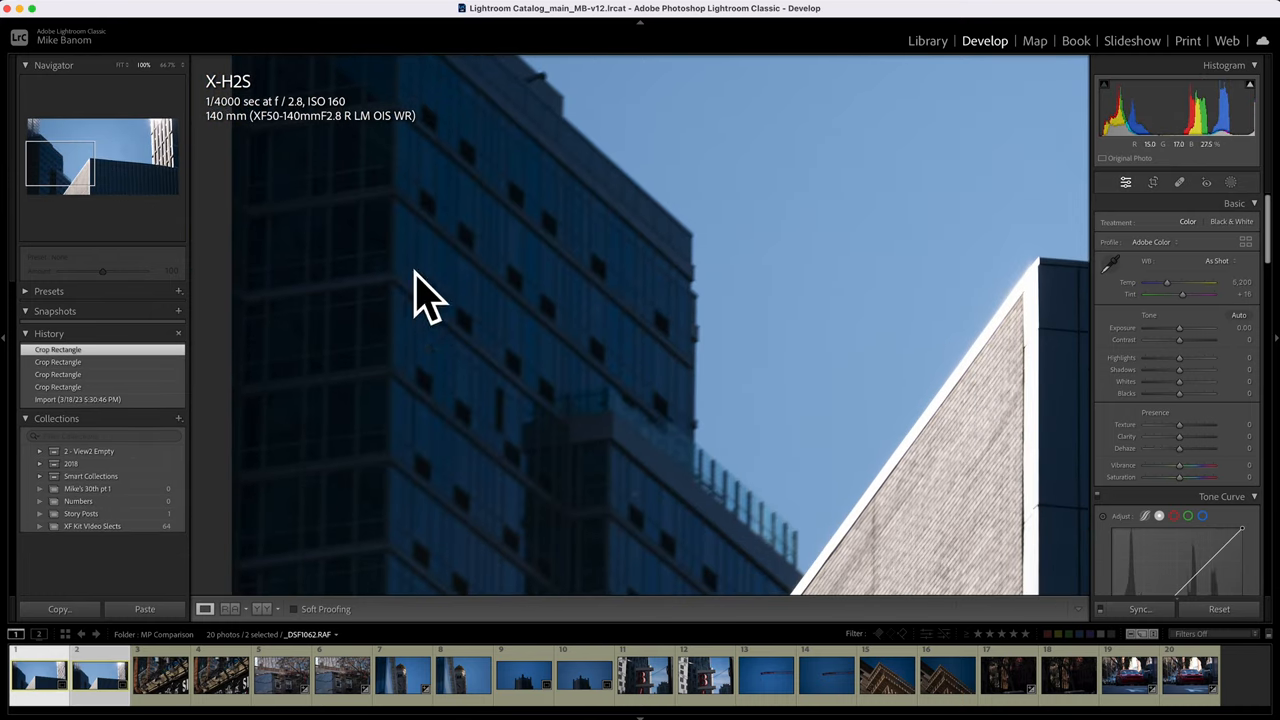
{"action": "left_click", "coordinate": [1126, 184]}
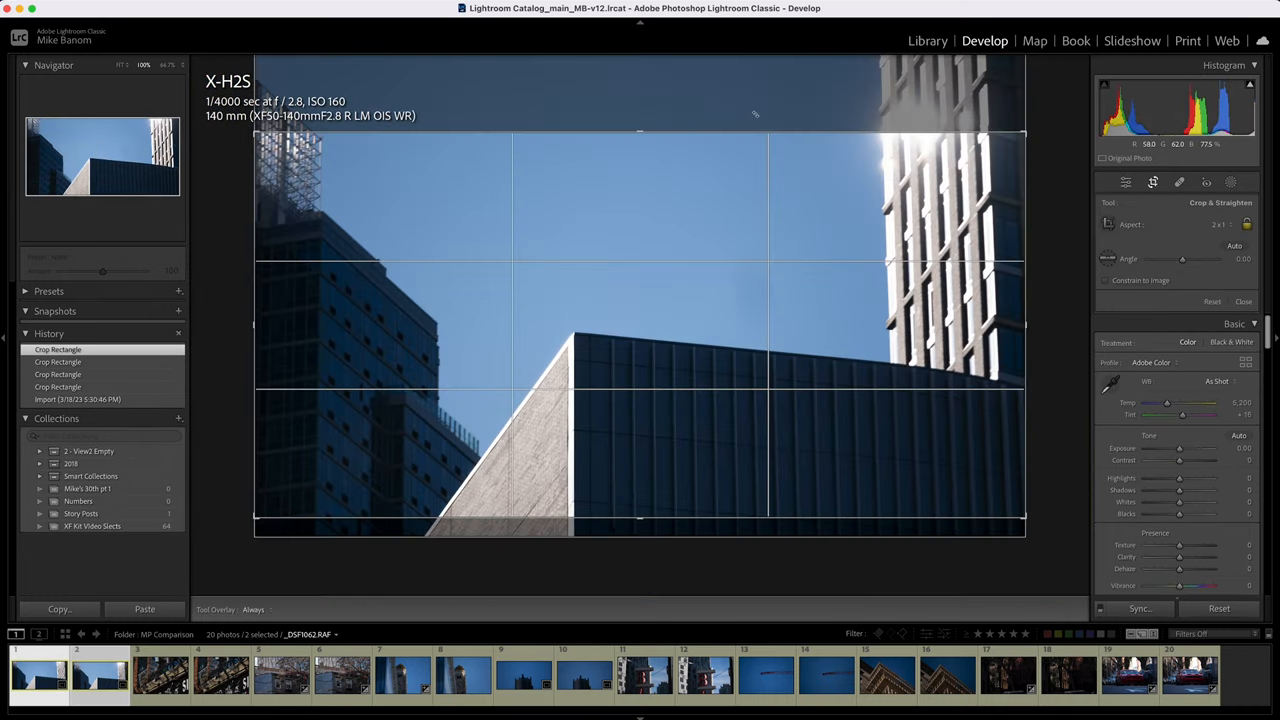
{"action": "left_click", "coordinate": [1242, 300]}
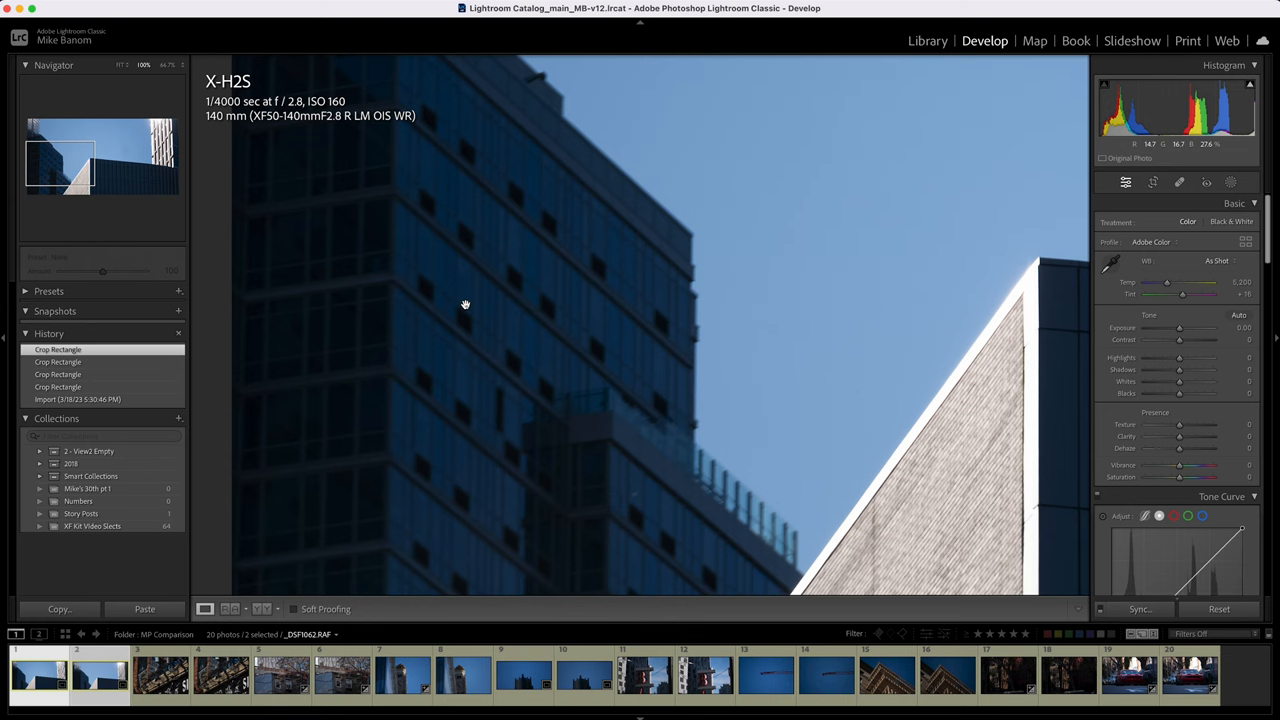
{"action": "left_click", "coordinate": [926, 40]}
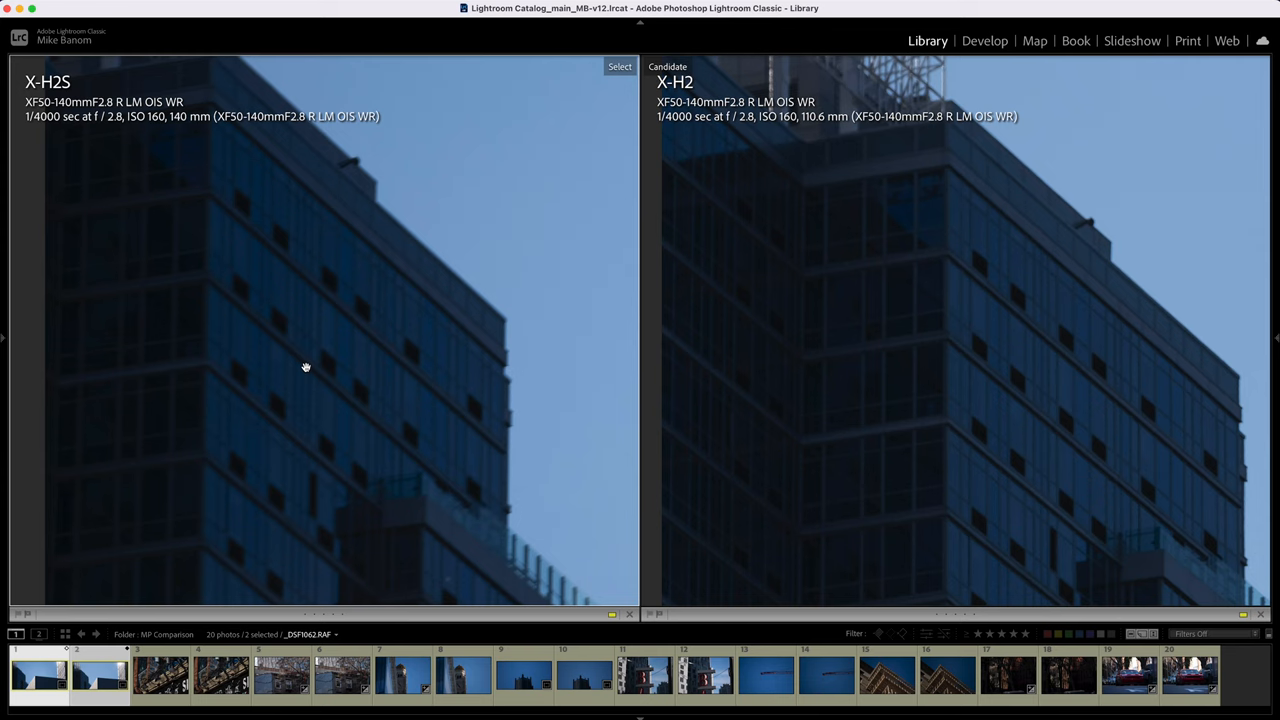
{"action": "mouse_move", "coordinate": [512, 240]}
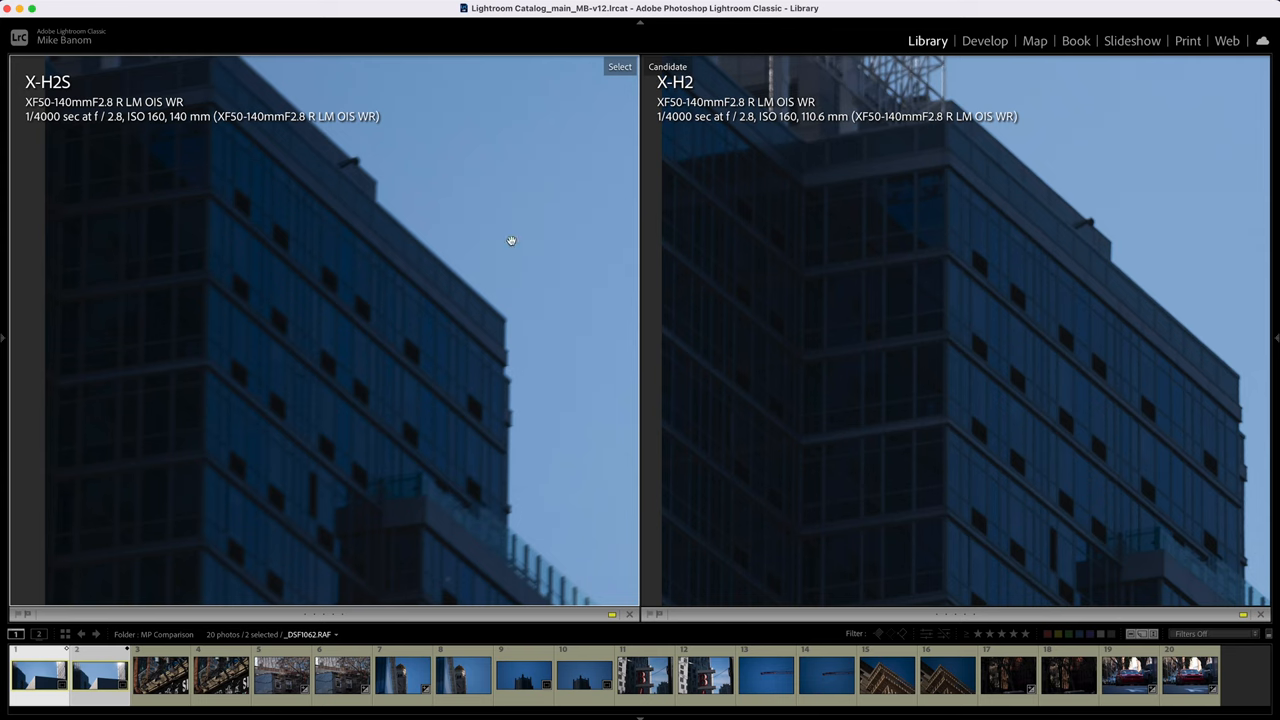
{"action": "mouse_move", "coordinate": [988, 318]}
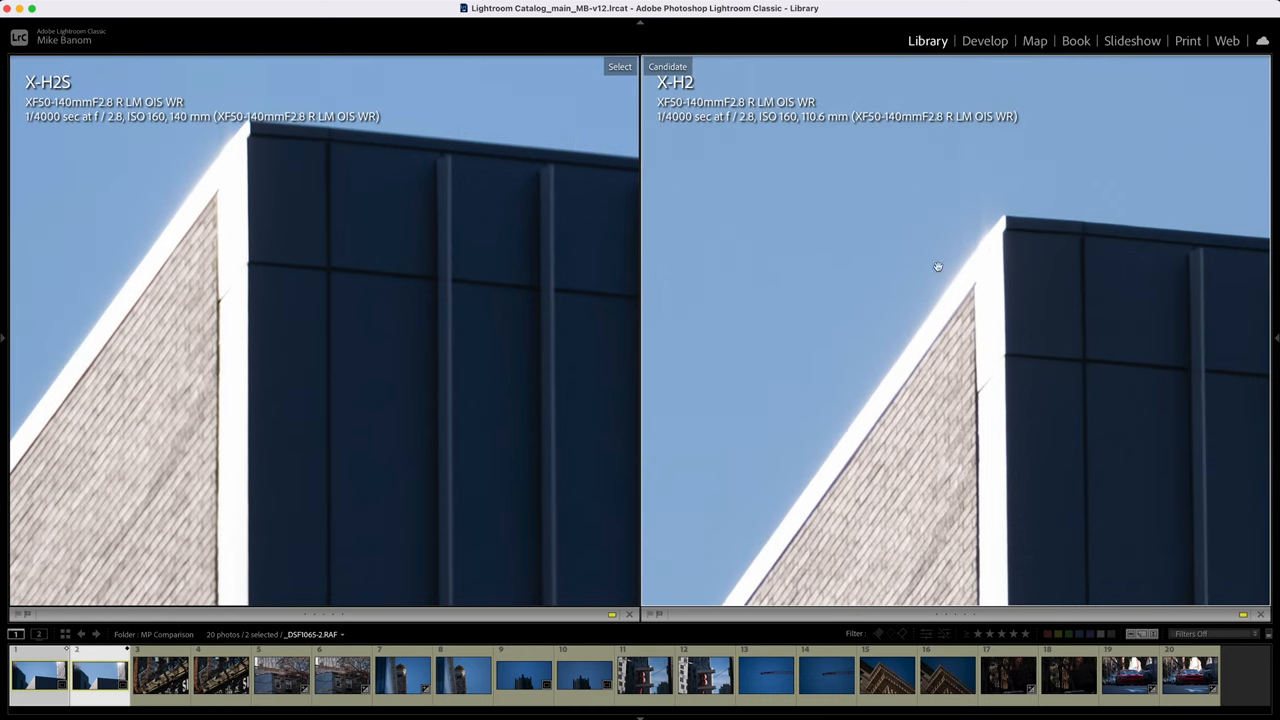
{"action": "mouse_move", "coordinate": [948, 406]}
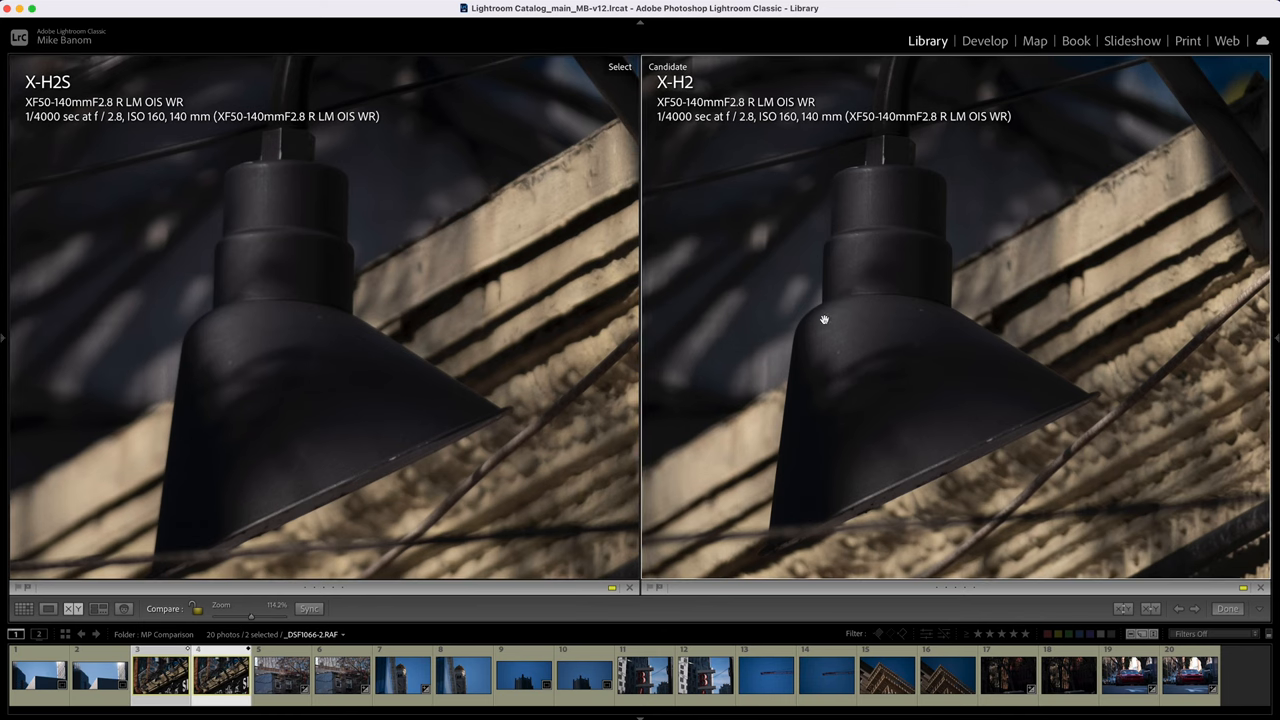
{"action": "mouse_move", "coordinate": [284, 612]}
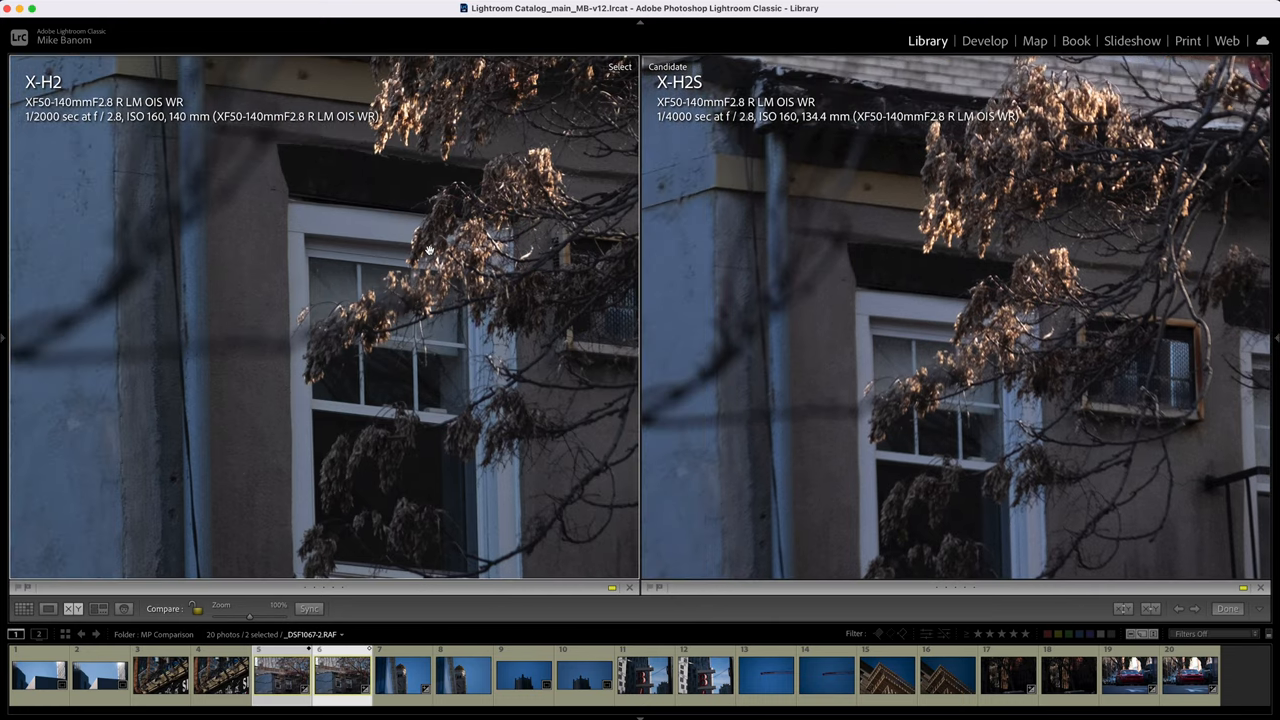
Pan the zoomed linked views across the window-and-branches pair and along the red letter sign
{"action": "left_click_drag", "start_coordinate": [428, 250], "coordinate": [394, 486]}
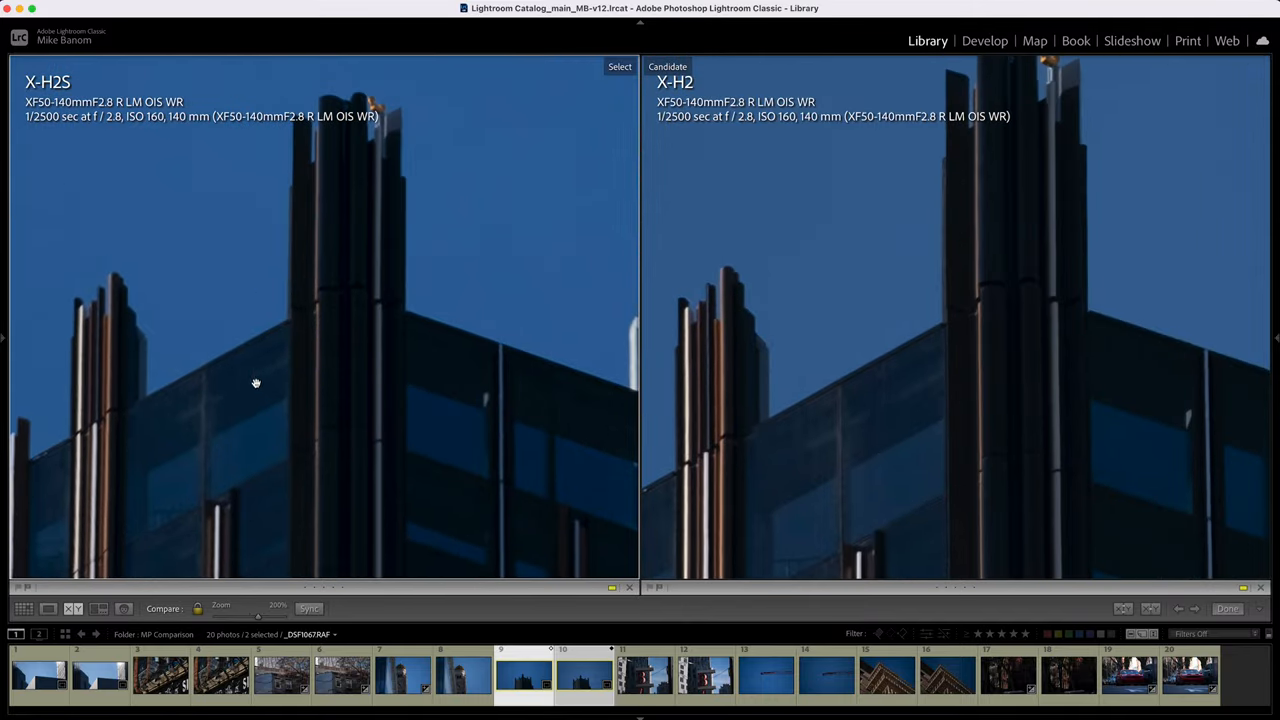
{"action": "mouse_move", "coordinate": [988, 482]}
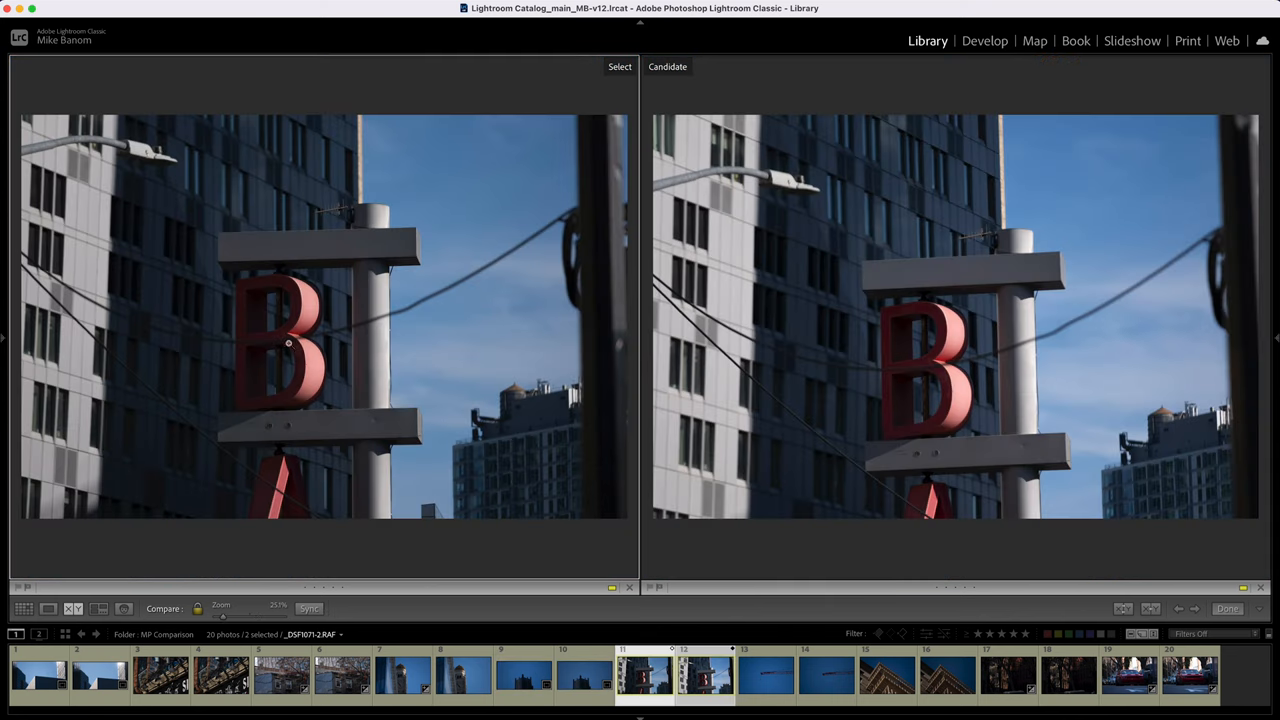
{"action": "mouse_move", "coordinate": [756, 342]}
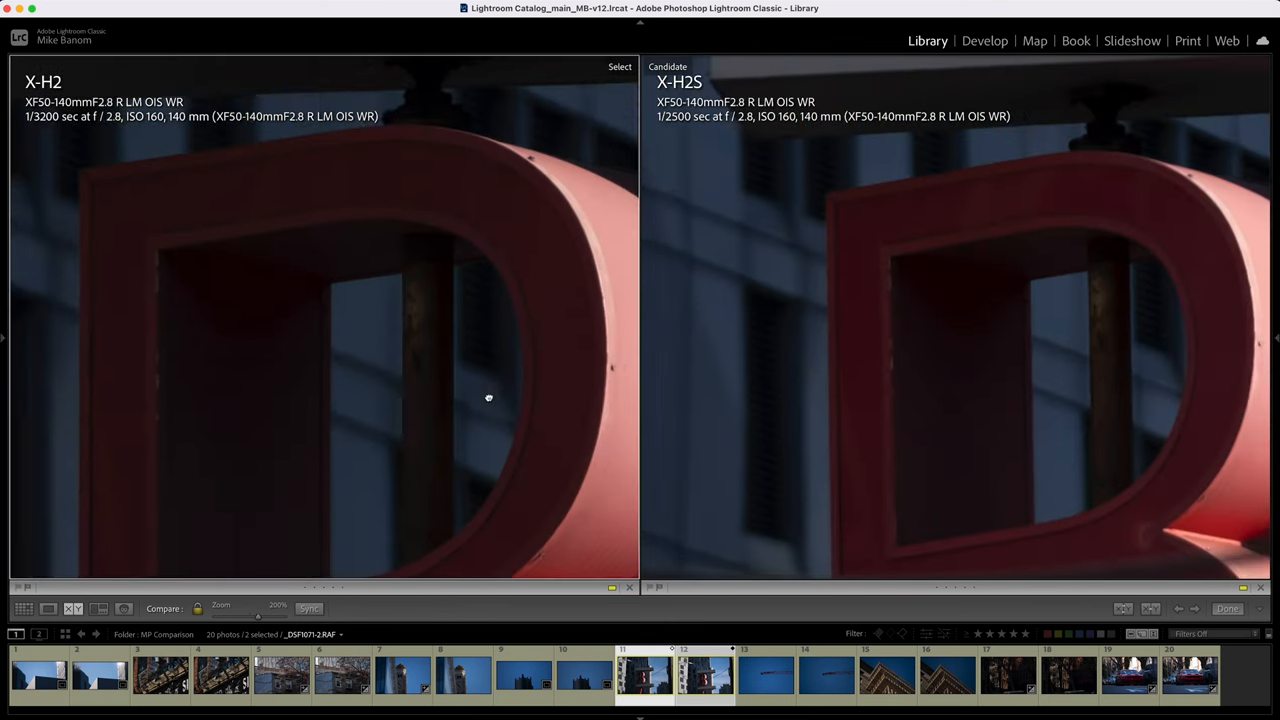
{"action": "left_click_drag", "start_coordinate": [488, 398], "coordinate": [290, 220]}
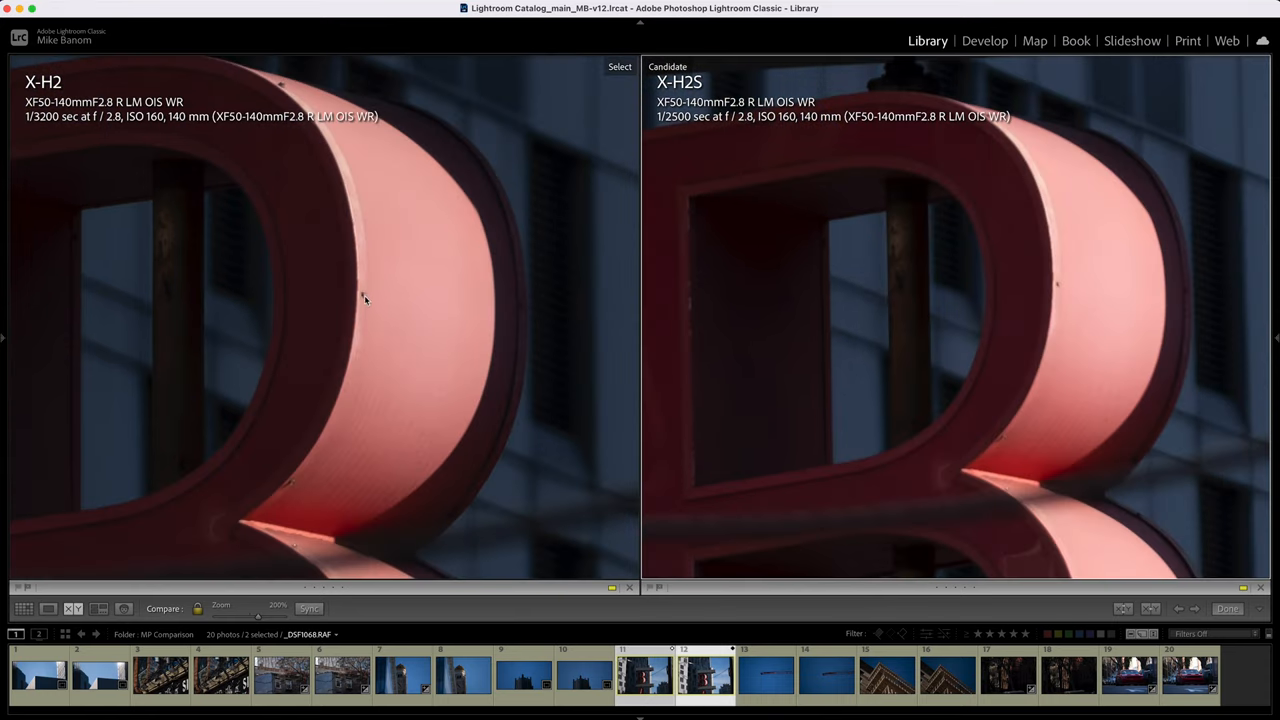
{"action": "mouse_move", "coordinate": [356, 292]}
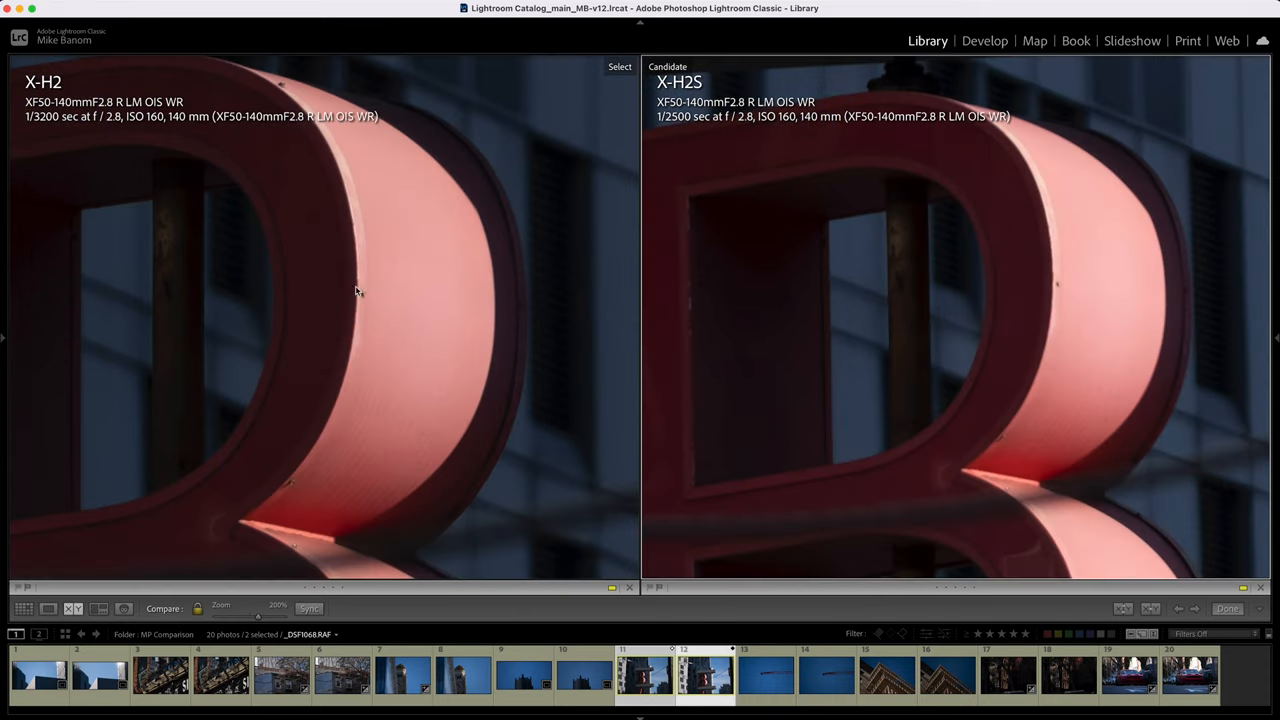
{"action": "mouse_move", "coordinate": [992, 288]}
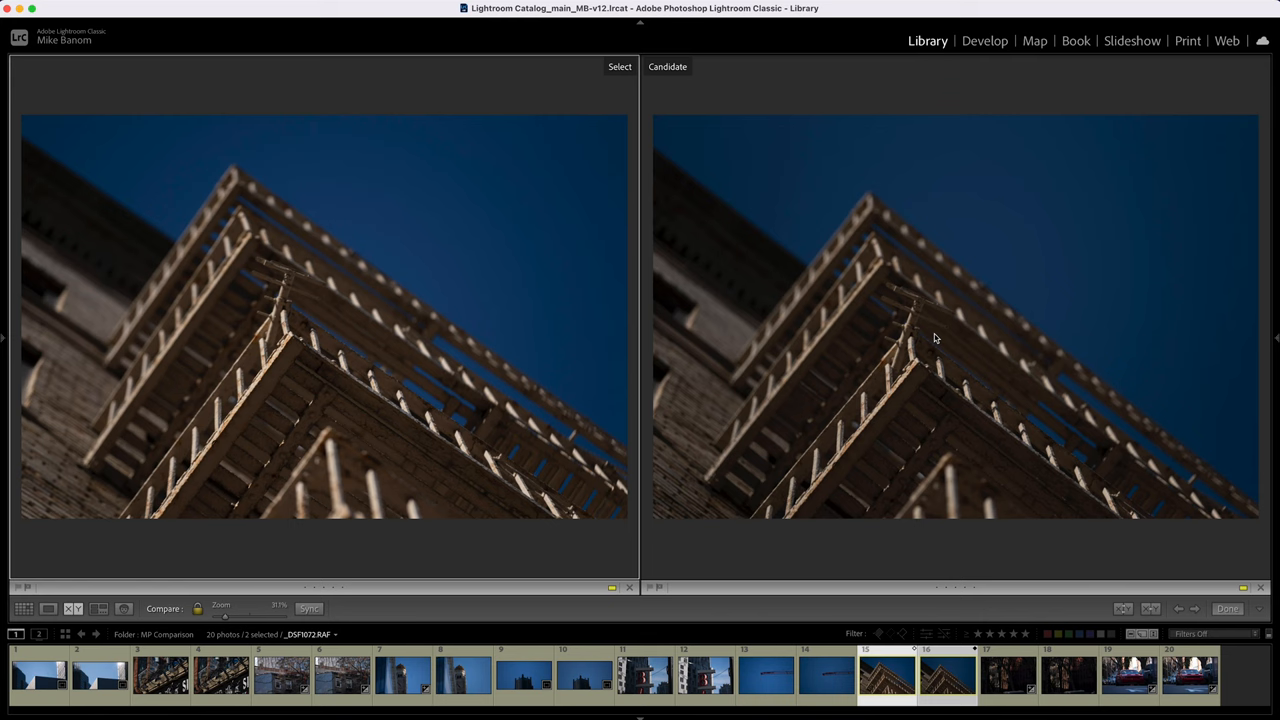
{"action": "mouse_move", "coordinate": [352, 336]}
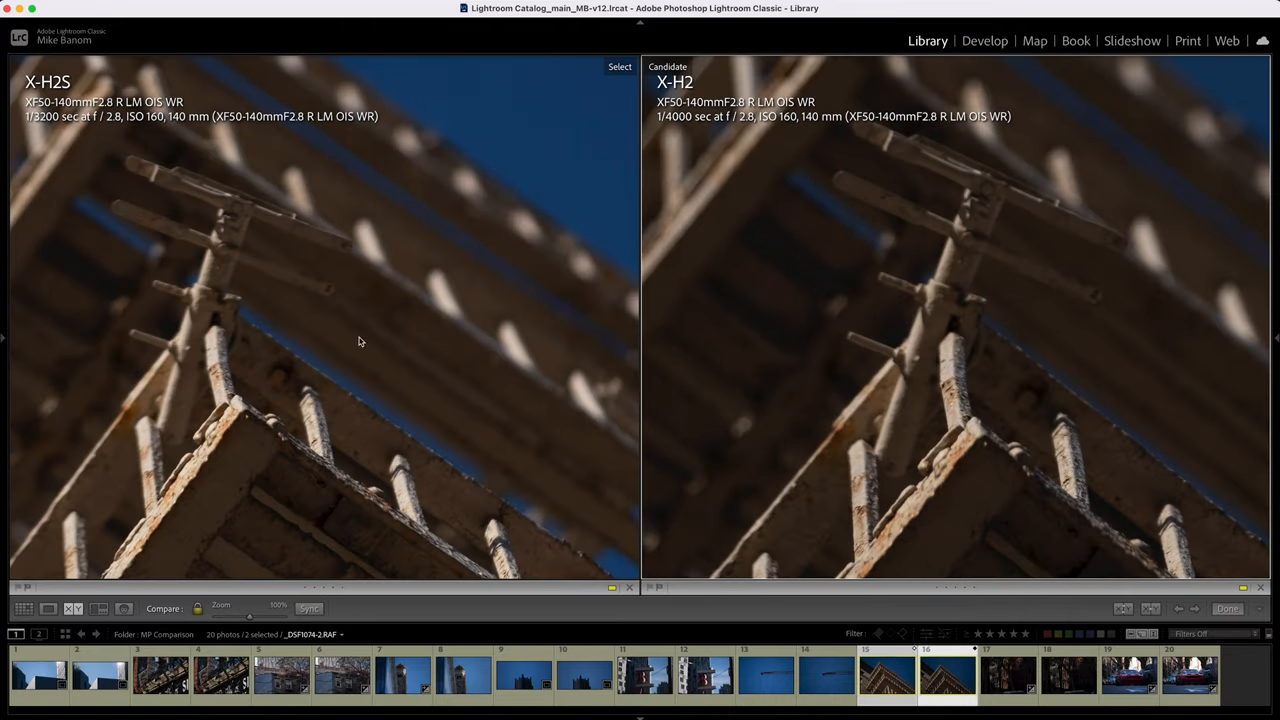
{"action": "mouse_move", "coordinate": [168, 164]}
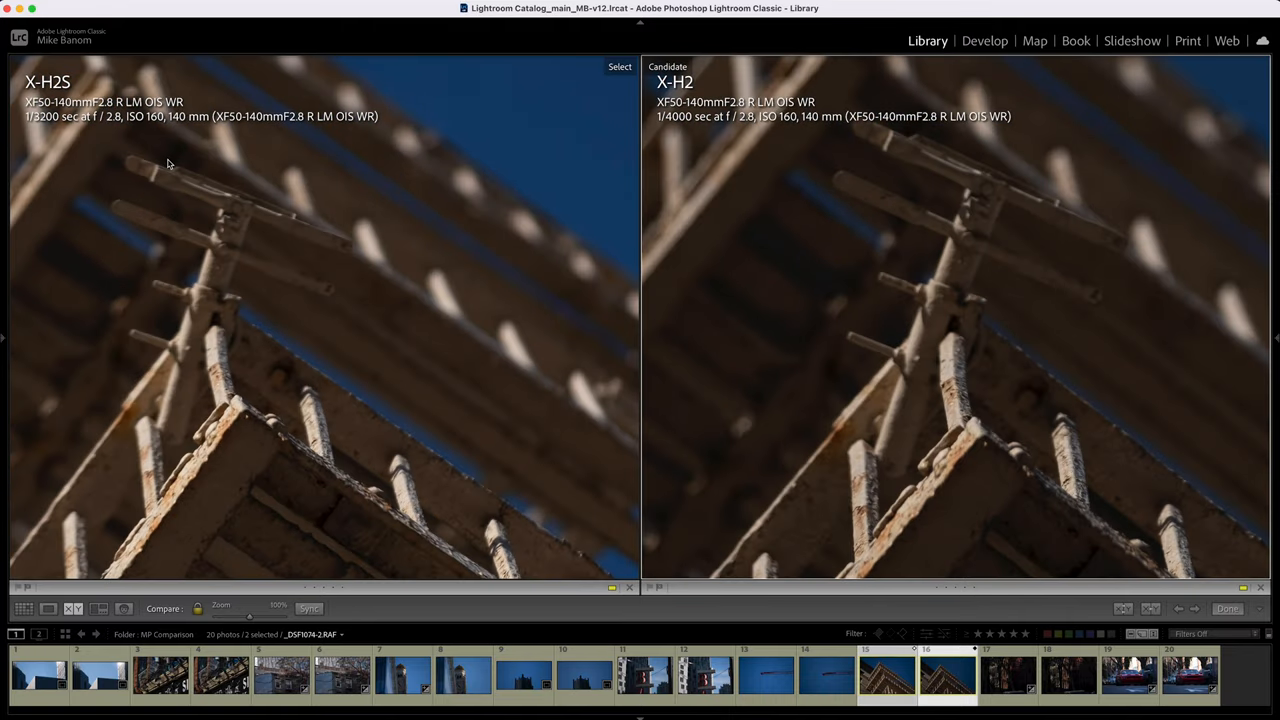
{"action": "mouse_move", "coordinate": [196, 316]}
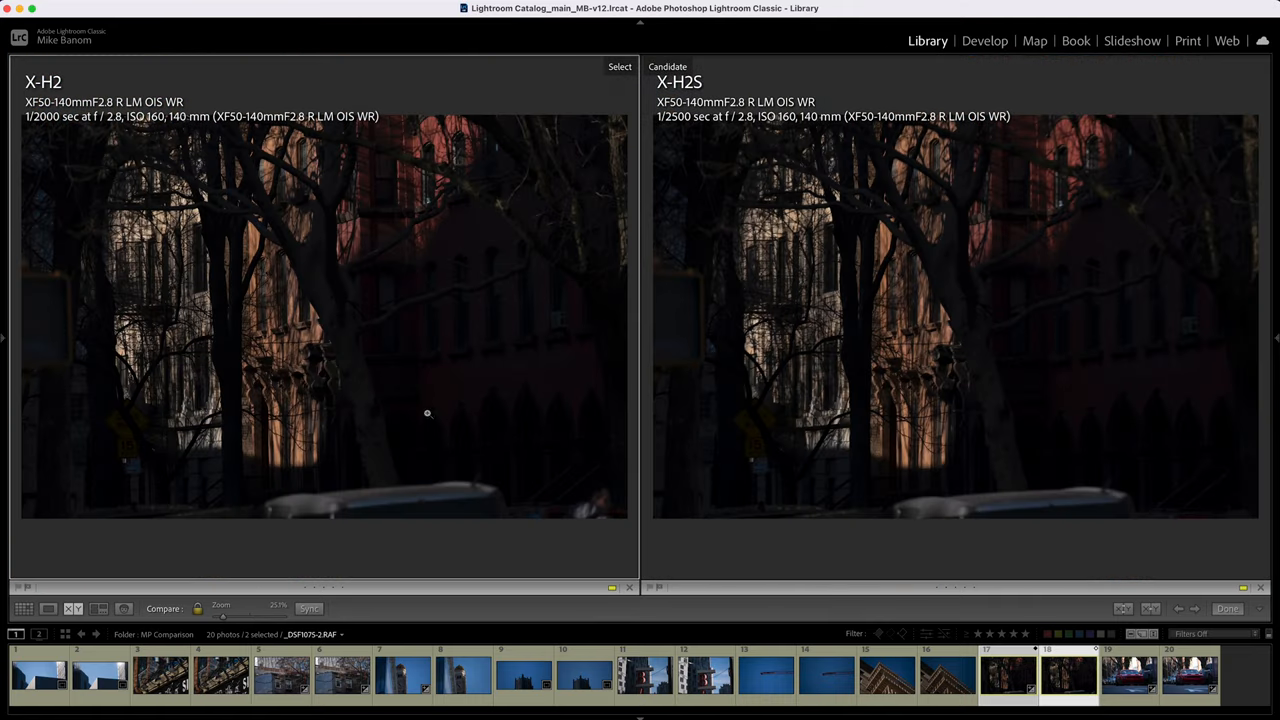
{"action": "mouse_move", "coordinate": [232, 168]}
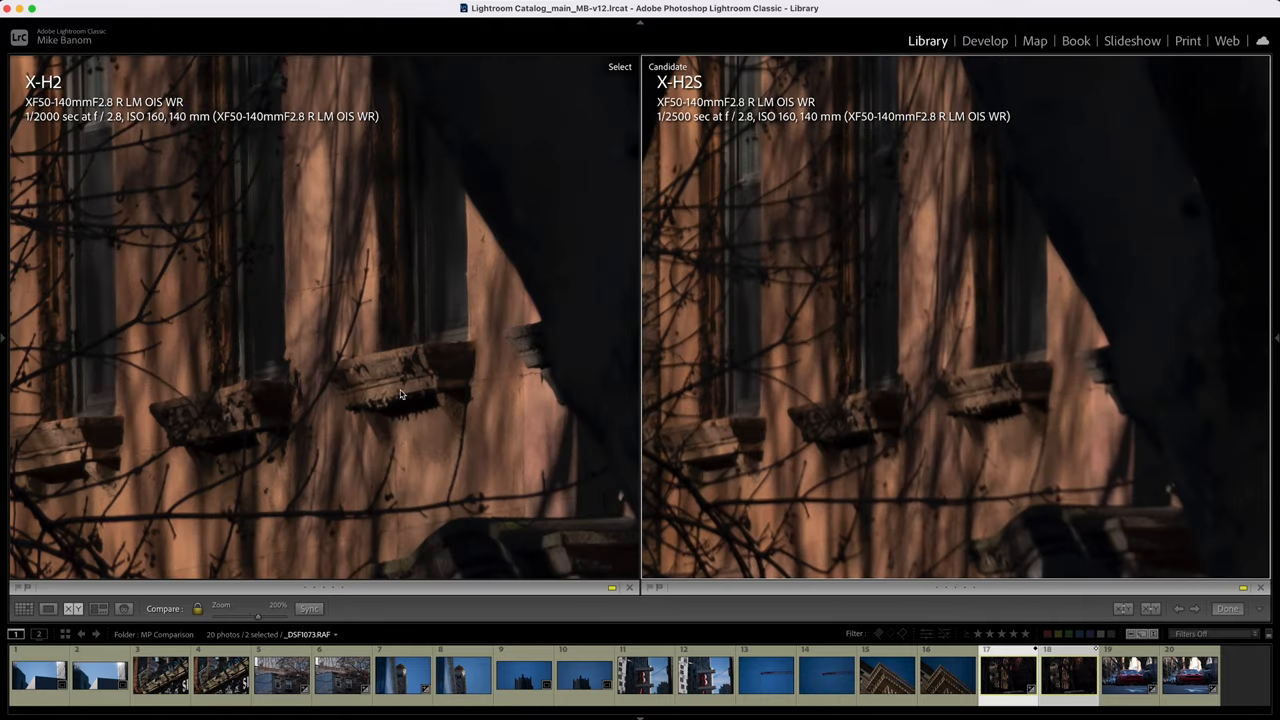
Bring the X-H2 dark tree-shadowed building shot into Develop for cropping
{"action": "left_click", "coordinate": [980, 40]}
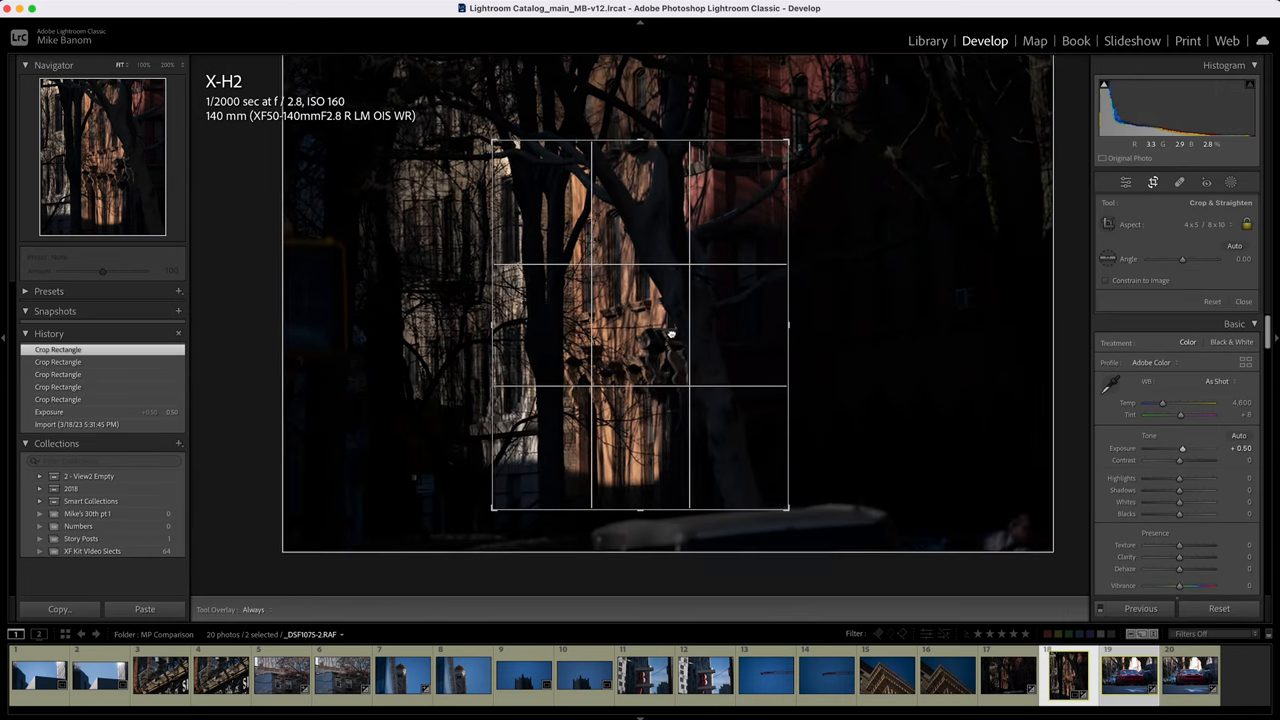
Confirm the tall crop on the X-H2 tree shot and carry its settings to the X-H2S version
{"action": "left_click", "coordinate": [1240, 300]}
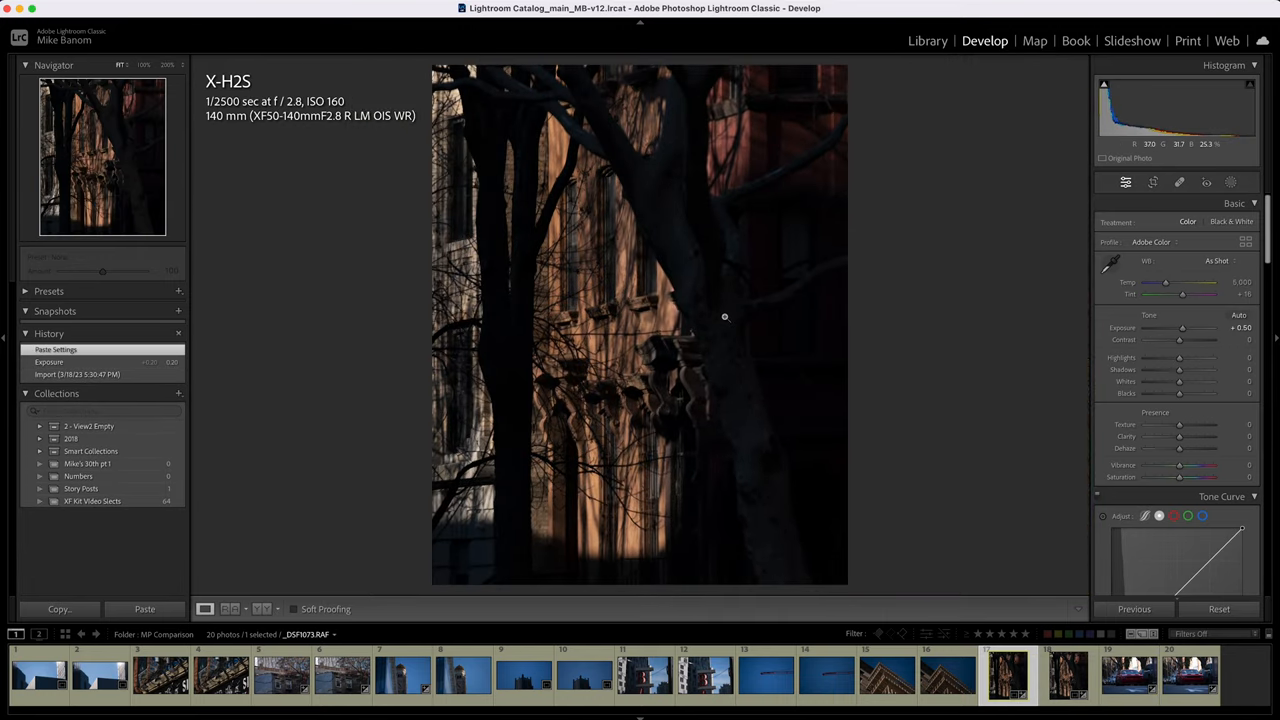
{"action": "left_click", "coordinate": [724, 318]}
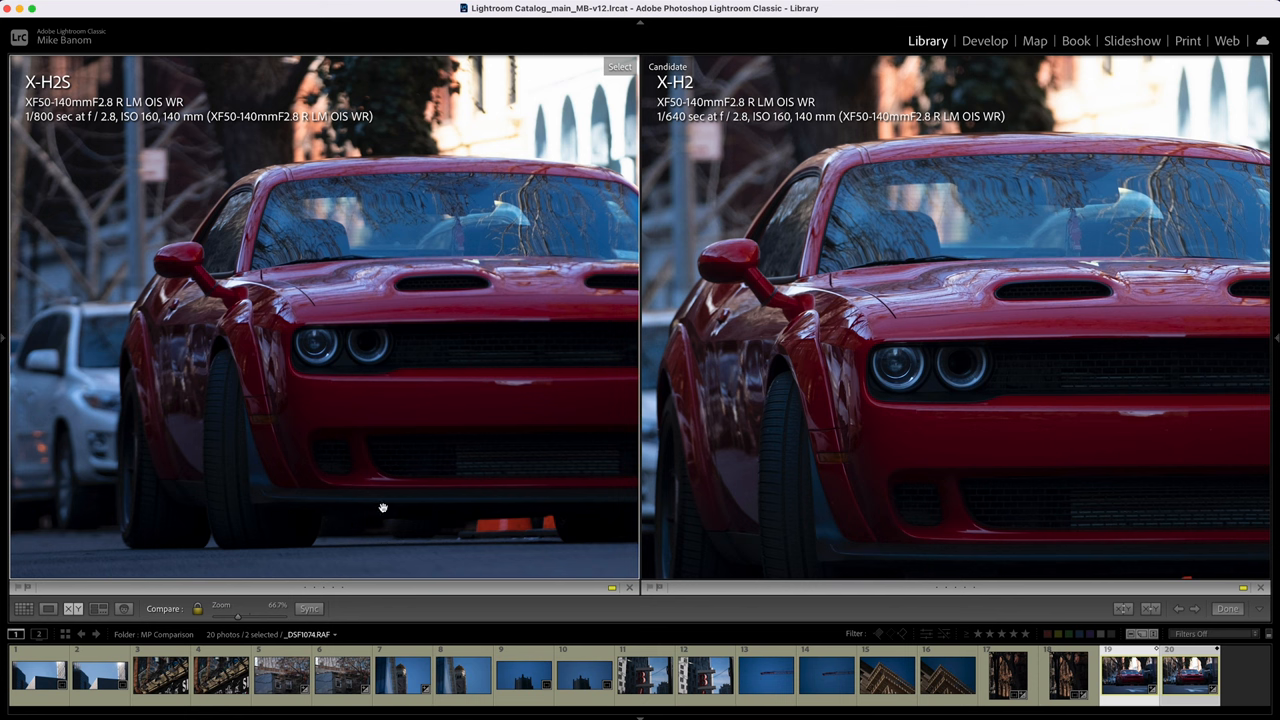
{"action": "mouse_move", "coordinate": [916, 360]}
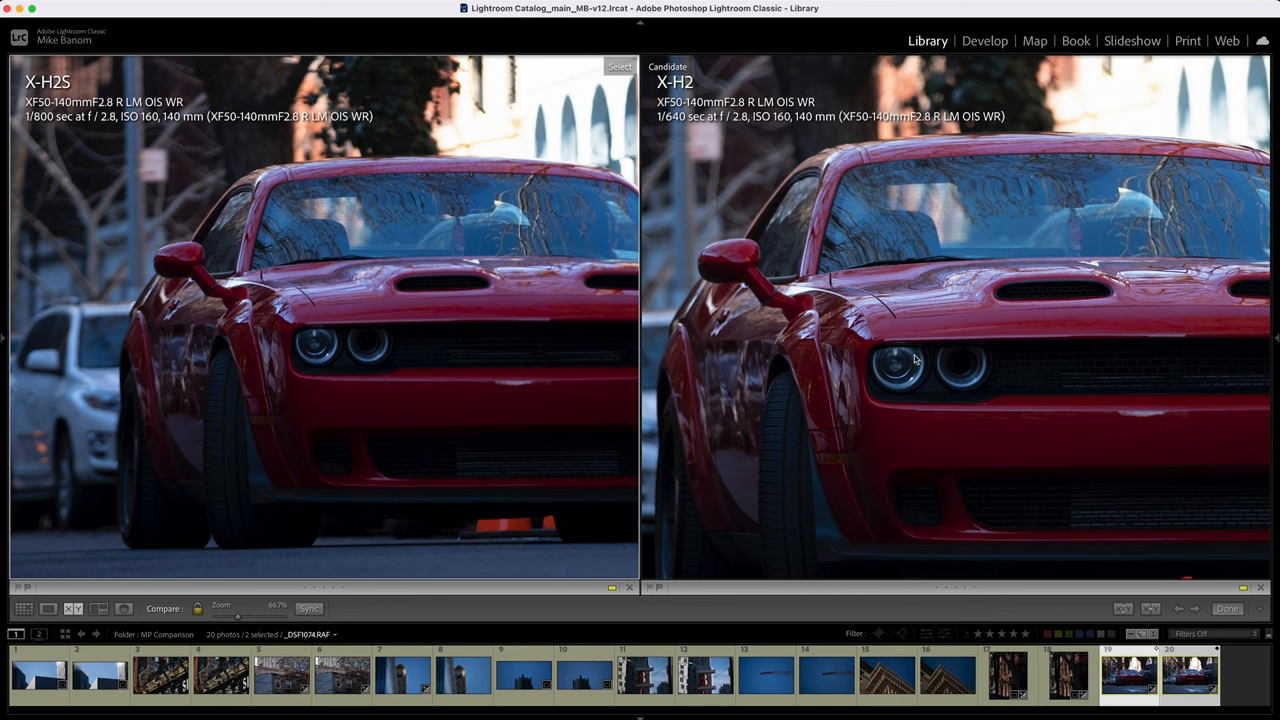
{"action": "mouse_move", "coordinate": [1110, 294]}
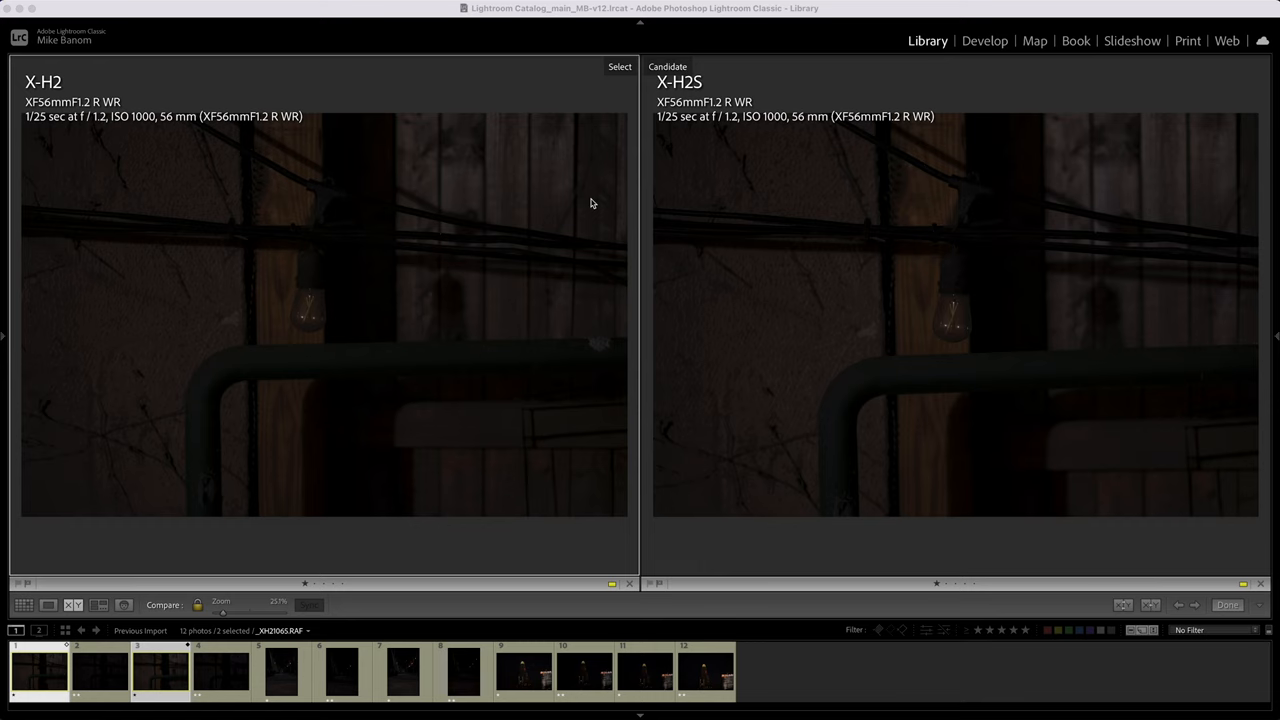
{"action": "mouse_move", "coordinate": [488, 264]}
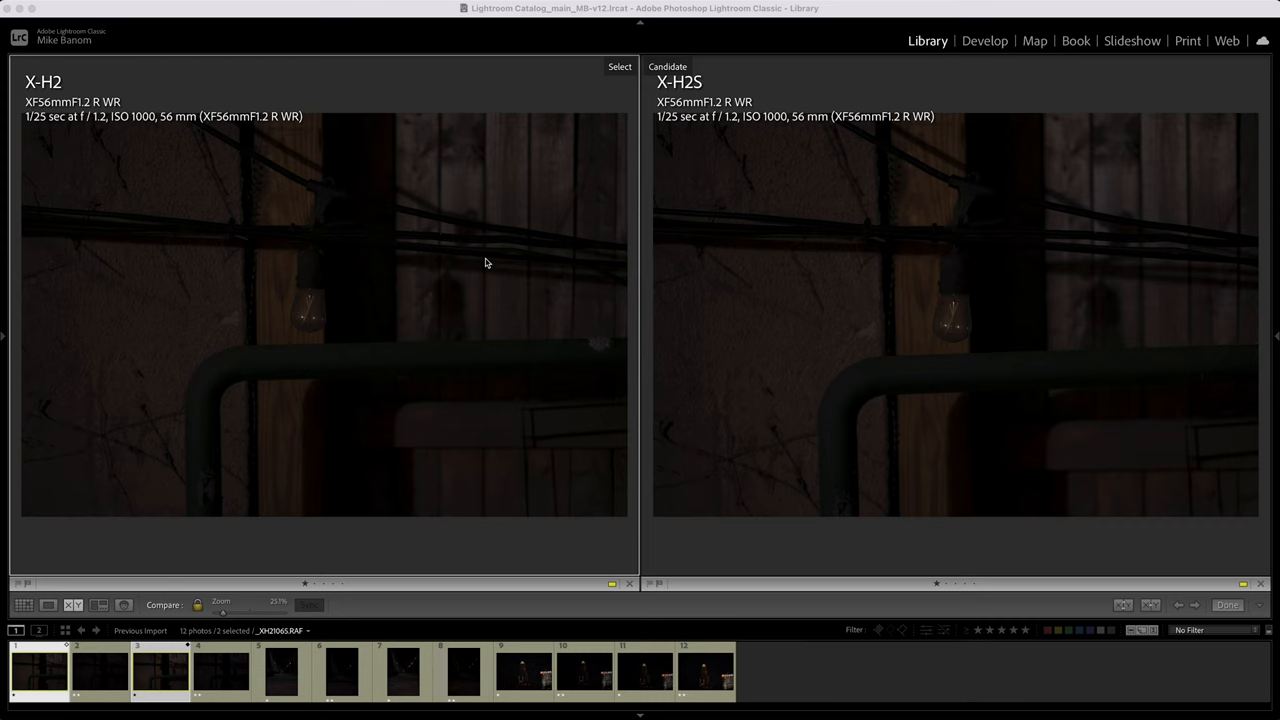
{"action": "mouse_move", "coordinate": [466, 260]}
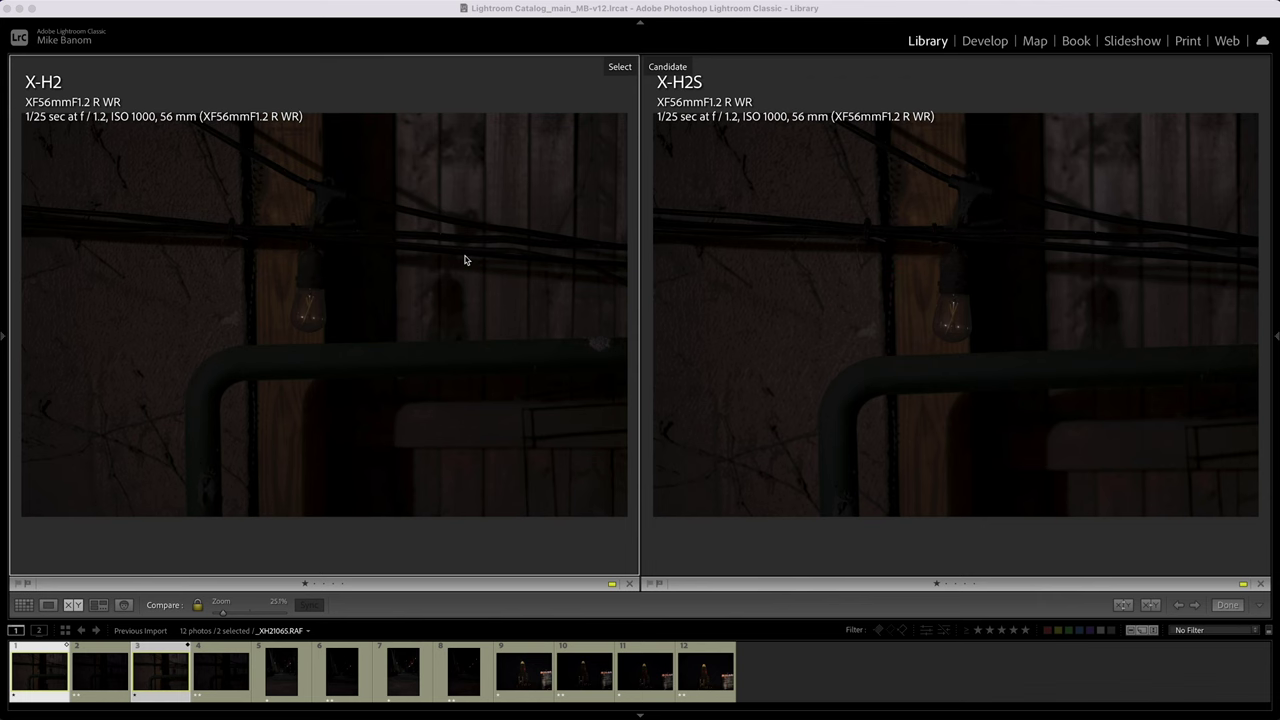
Raise the exposure of the dim X-H2 bulb shot and sync it to the X-H2S frame
{"action": "left_click", "coordinate": [984, 40]}
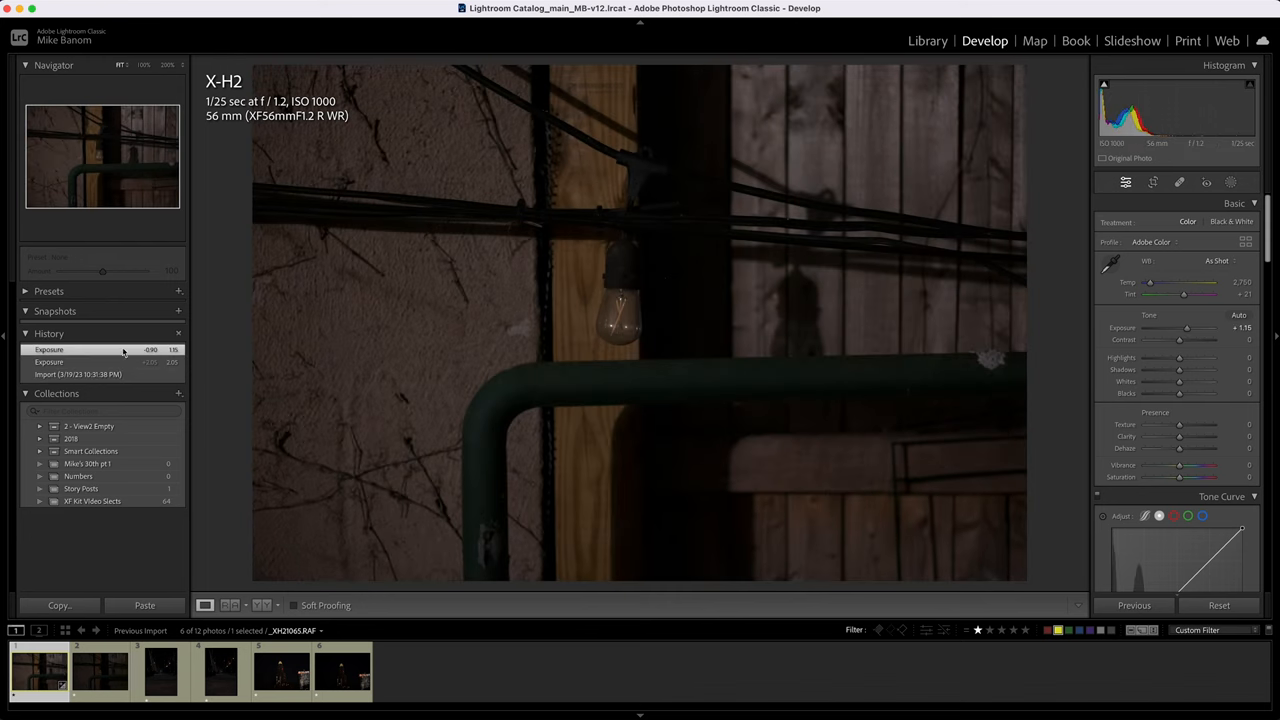
{"action": "left_click_drag", "start_coordinate": [1184, 328], "coordinate": [1196, 328]}
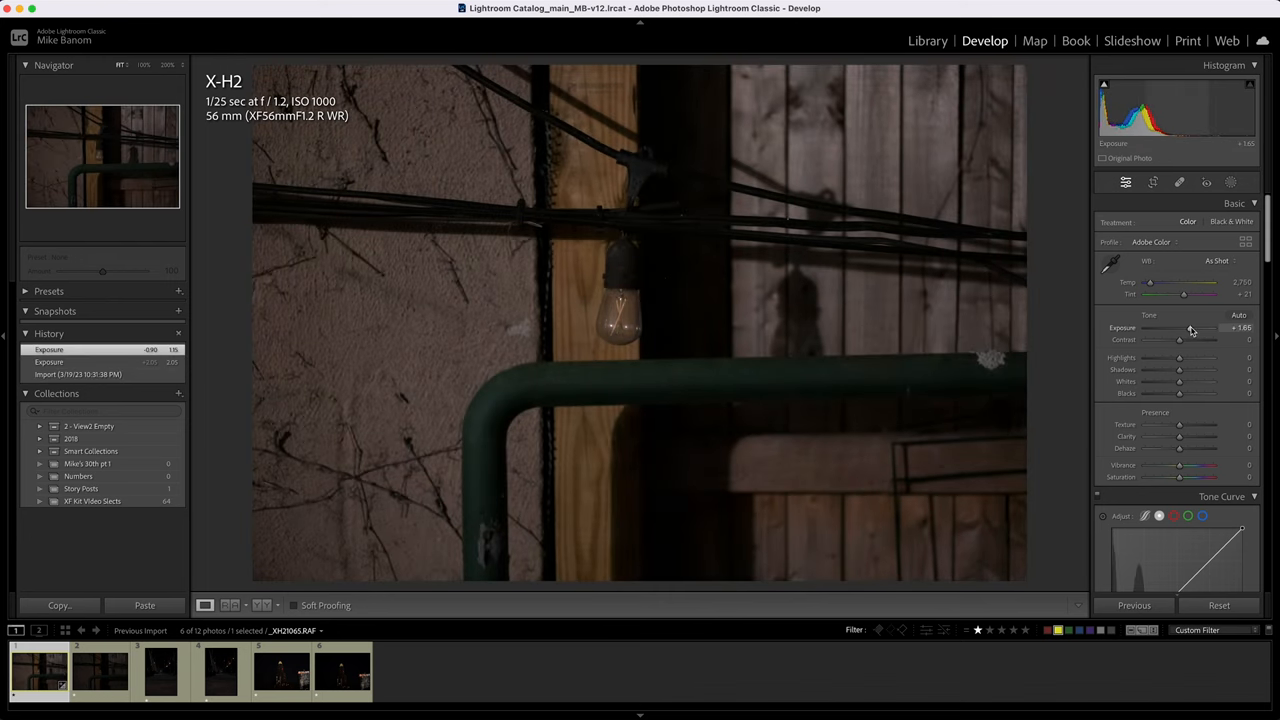
{"action": "left_click", "coordinate": [100, 678]}
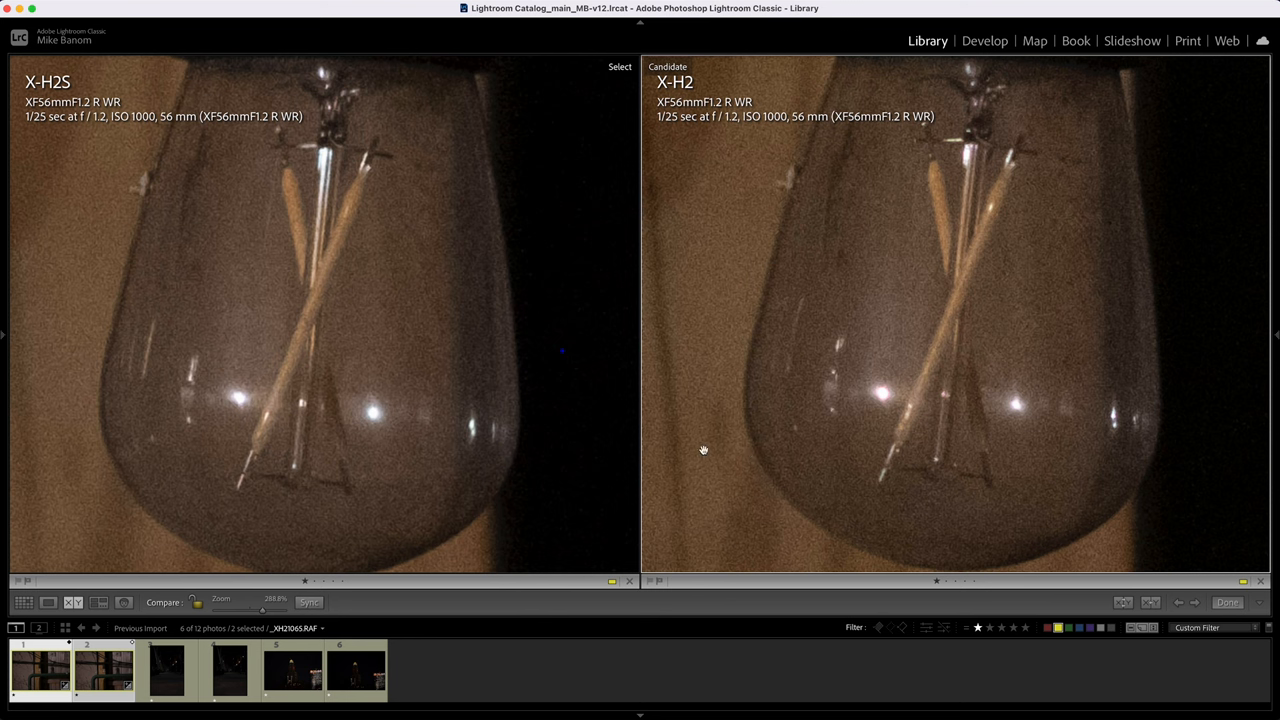
{"action": "mouse_move", "coordinate": [660, 356]}
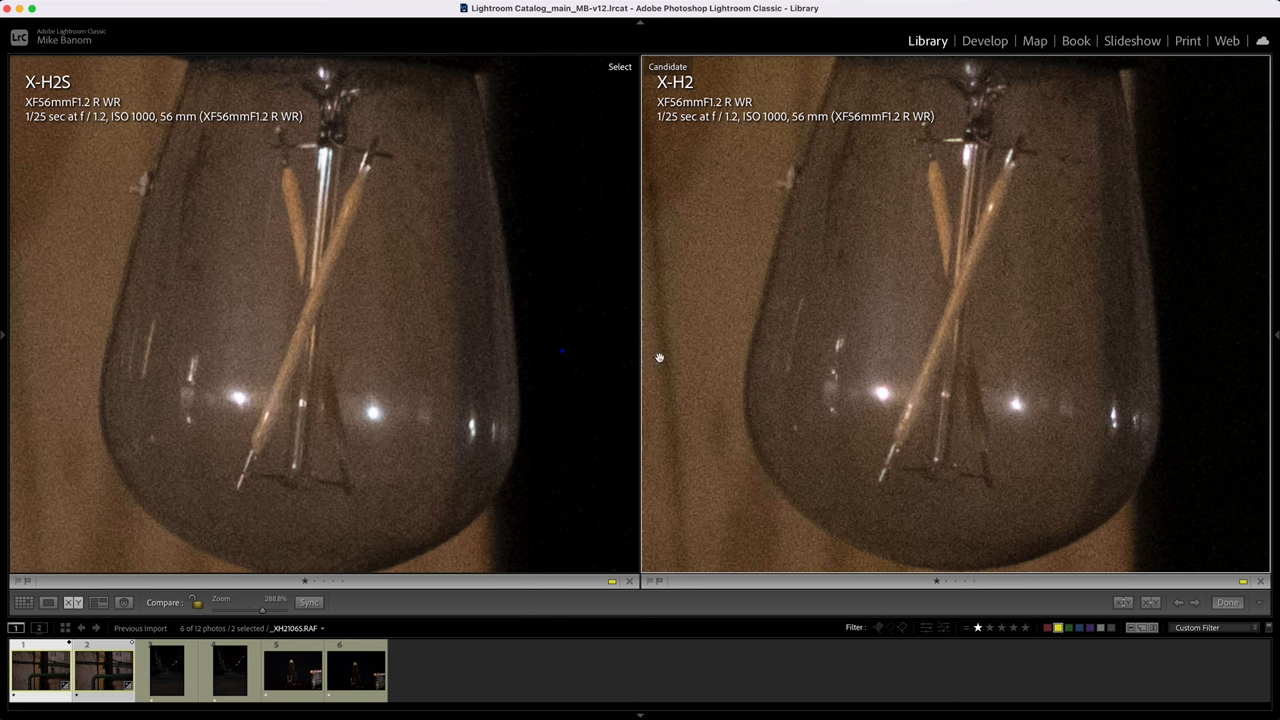
{"action": "mouse_move", "coordinate": [420, 356]}
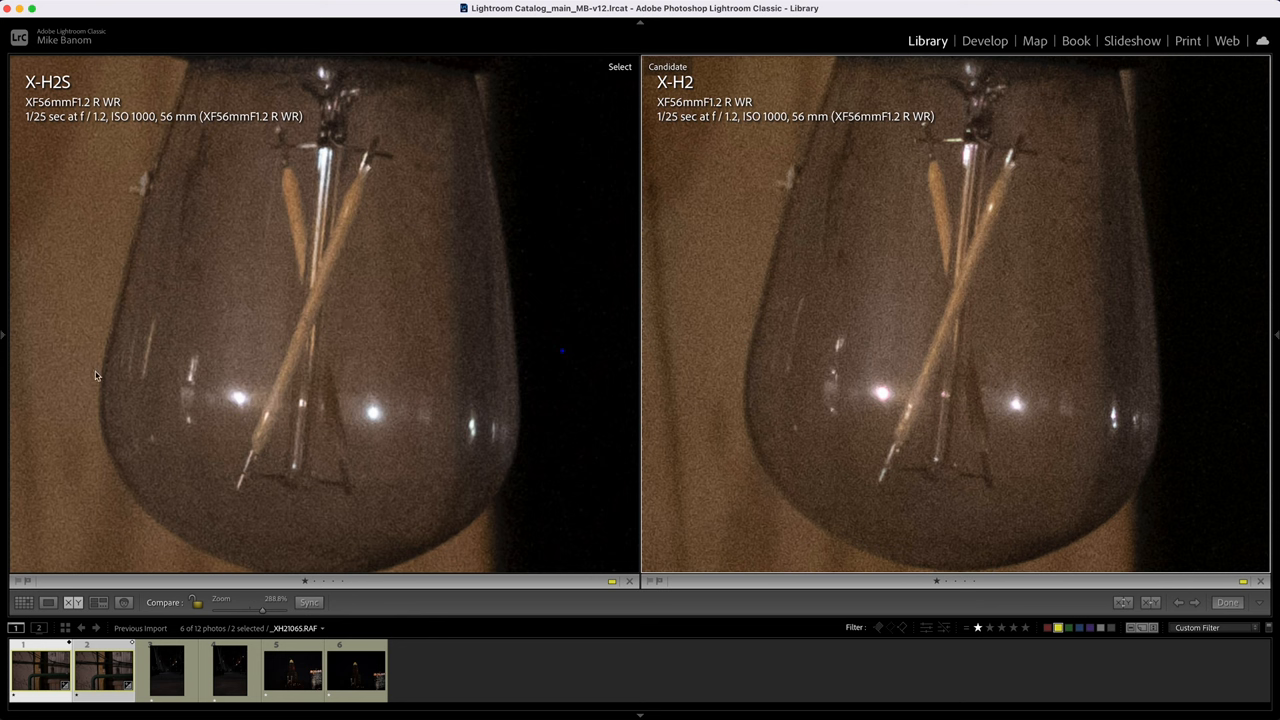
{"action": "mouse_move", "coordinate": [128, 372]}
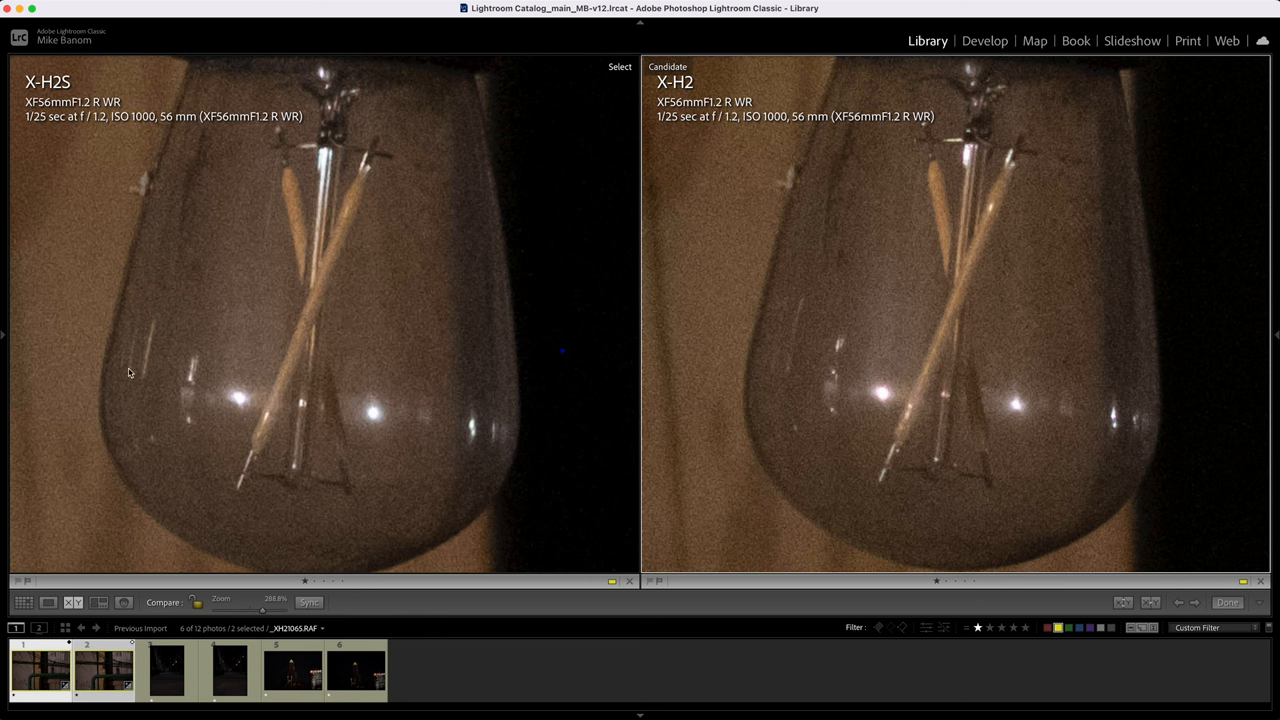
{"action": "mouse_move", "coordinate": [88, 256]}
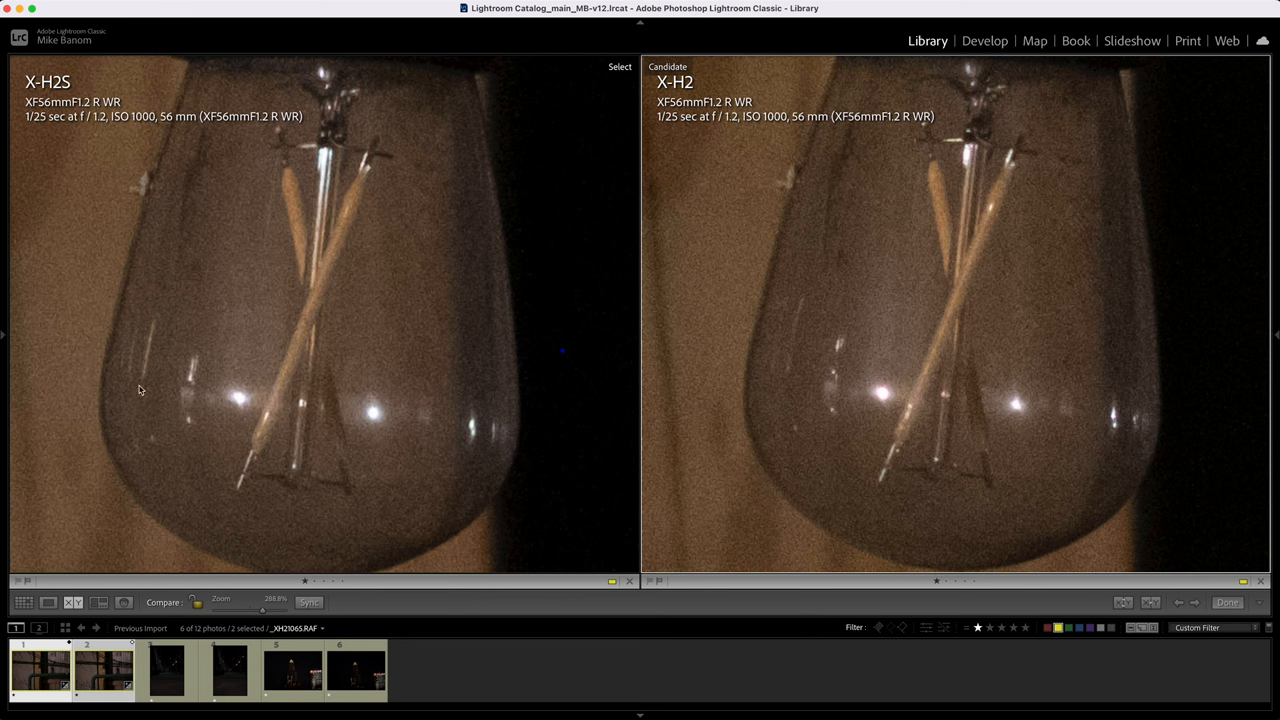
{"action": "mouse_move", "coordinate": [268, 290]}
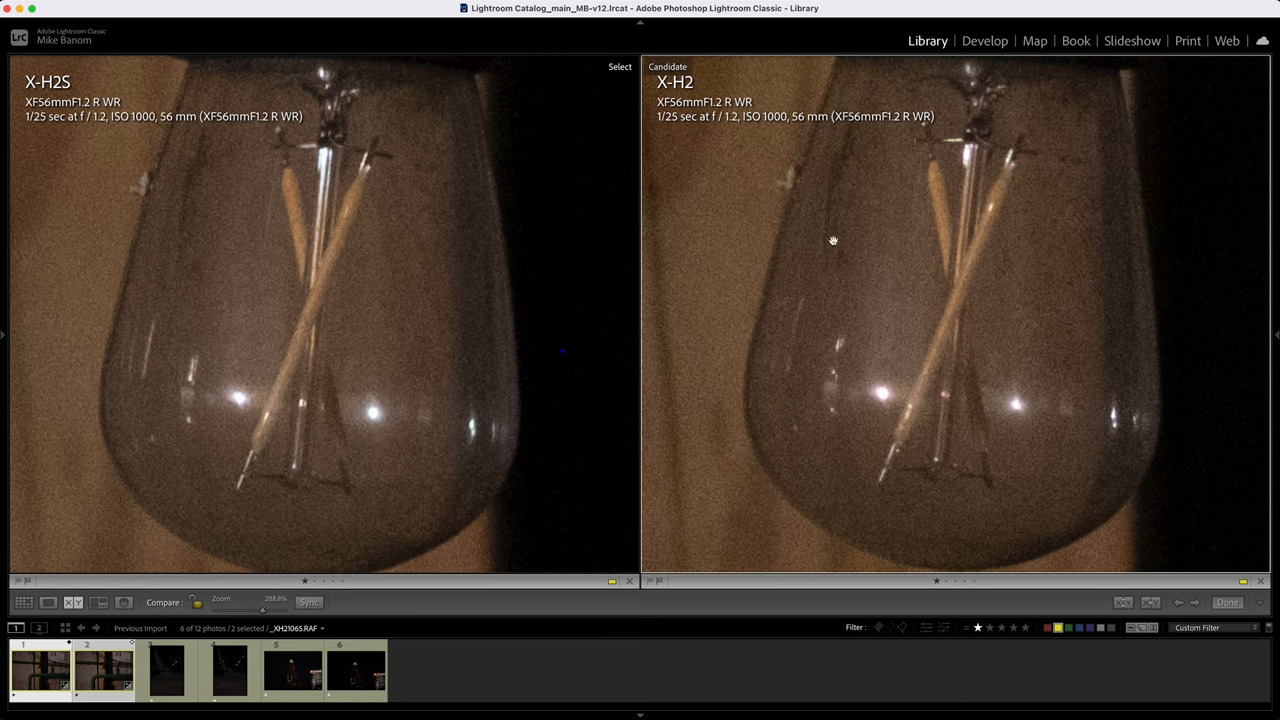
{"action": "mouse_move", "coordinate": [350, 336]}
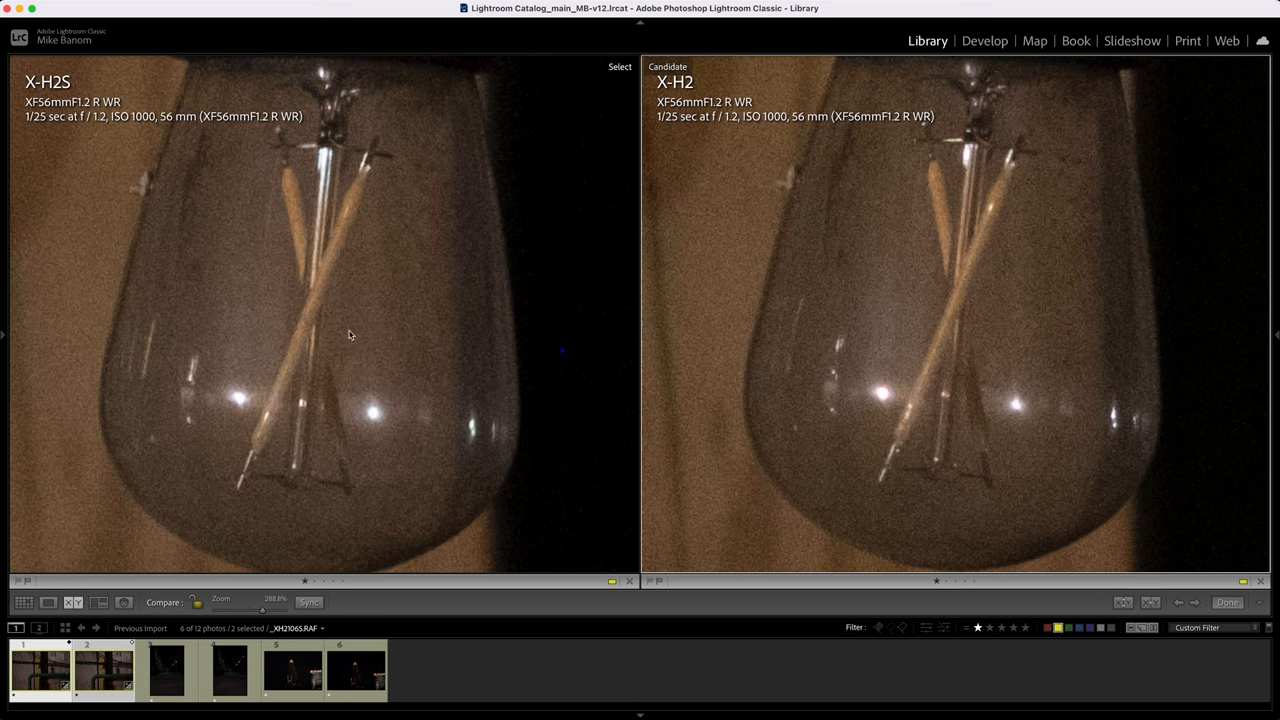
{"action": "mouse_move", "coordinate": [718, 256]}
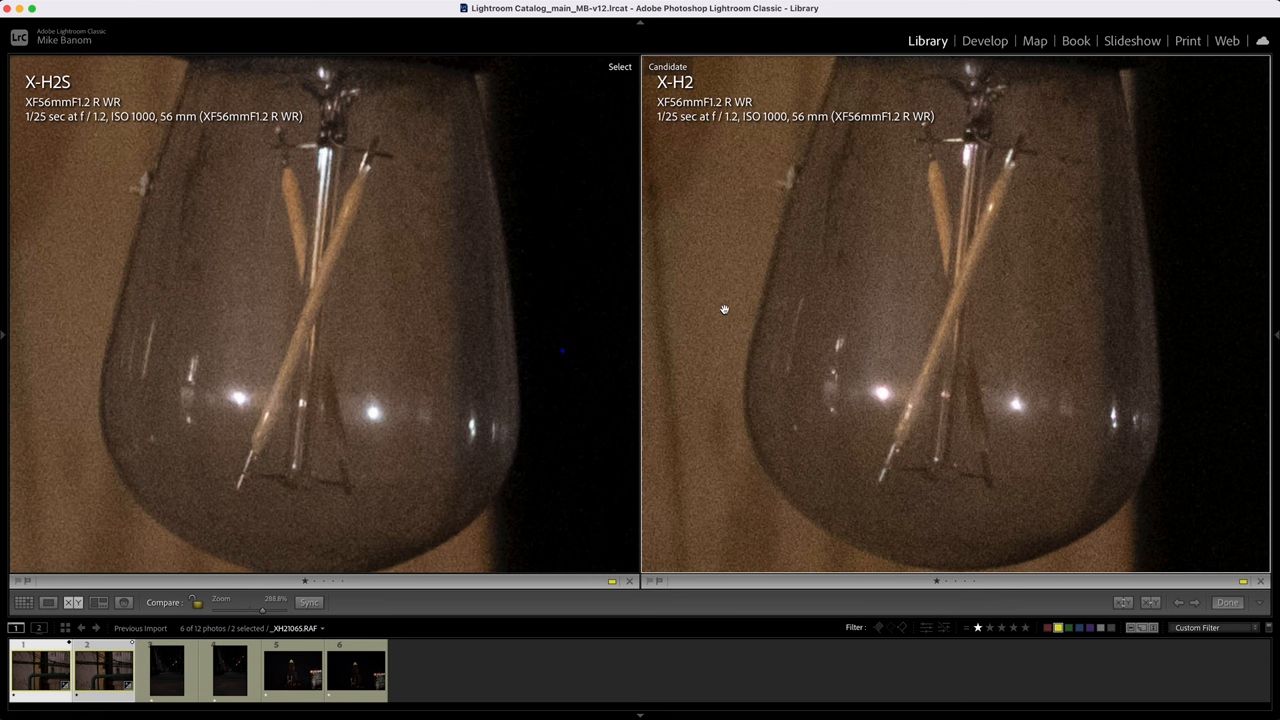
{"action": "mouse_move", "coordinate": [130, 344]}
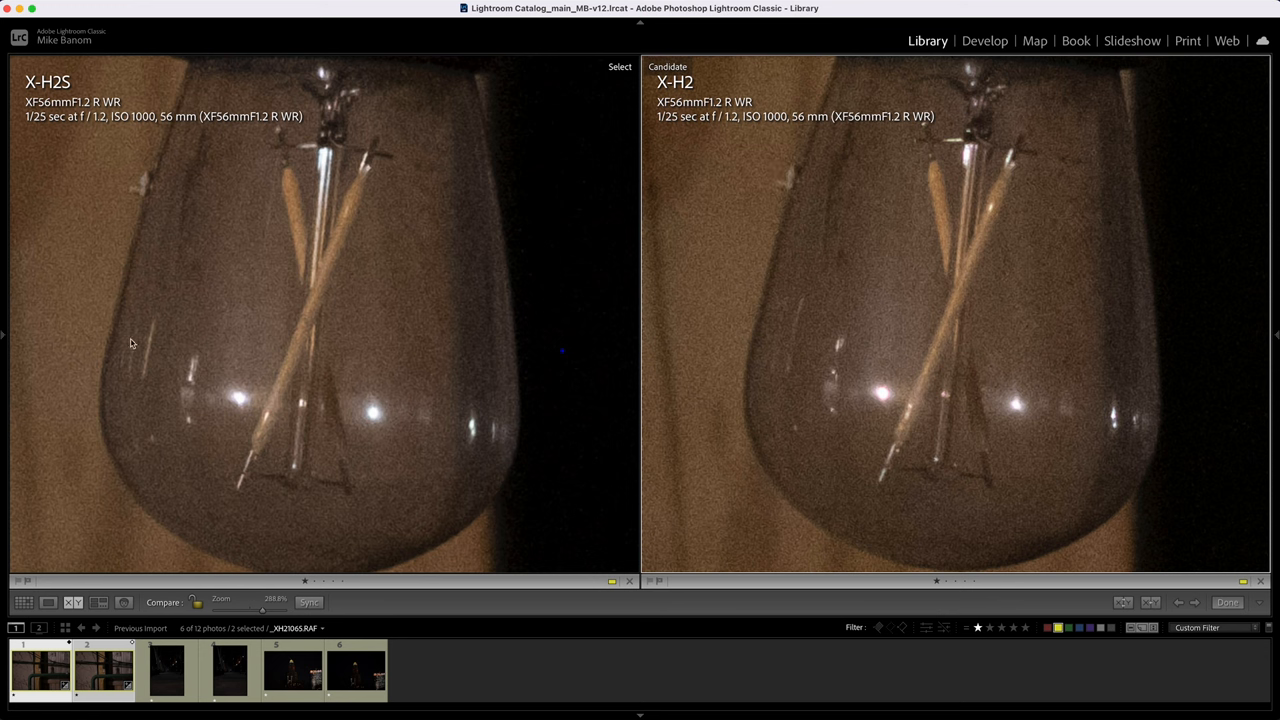
{"action": "mouse_move", "coordinate": [776, 308]}
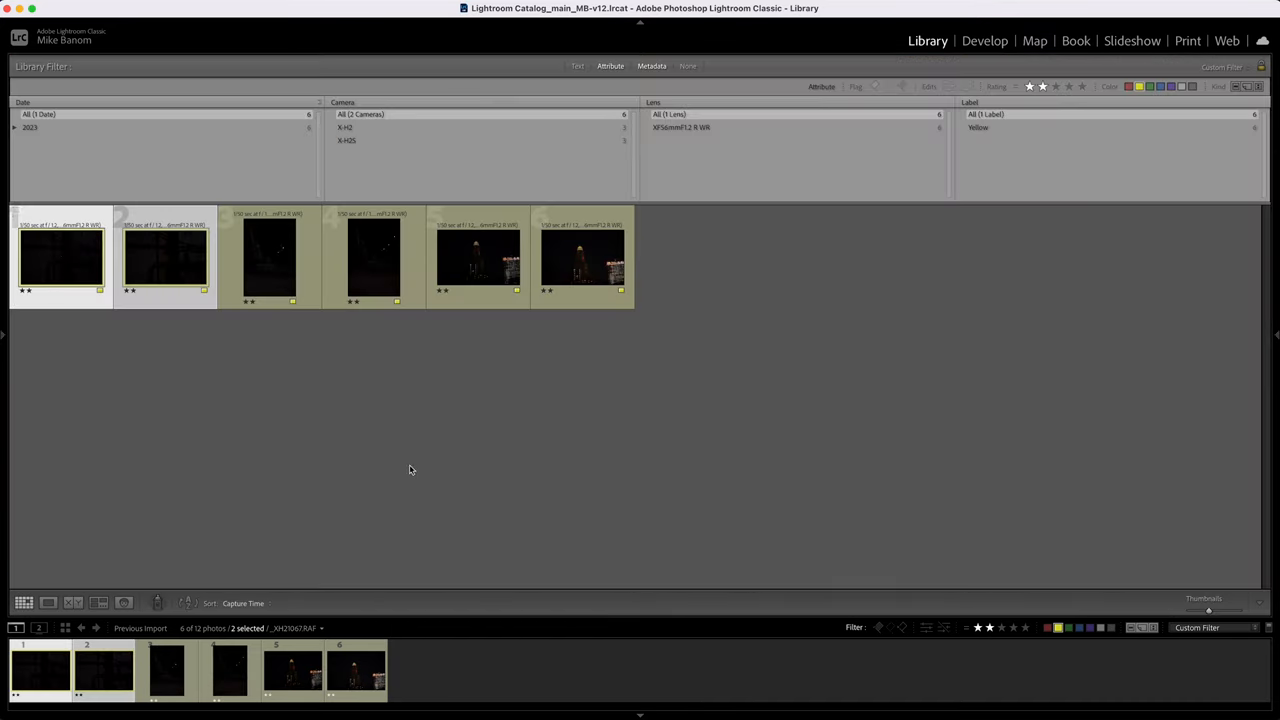
Brighten the ISO 500 X-H2 bulb shot and return to the side-by-side comparison
{"action": "left_click", "coordinate": [984, 40]}
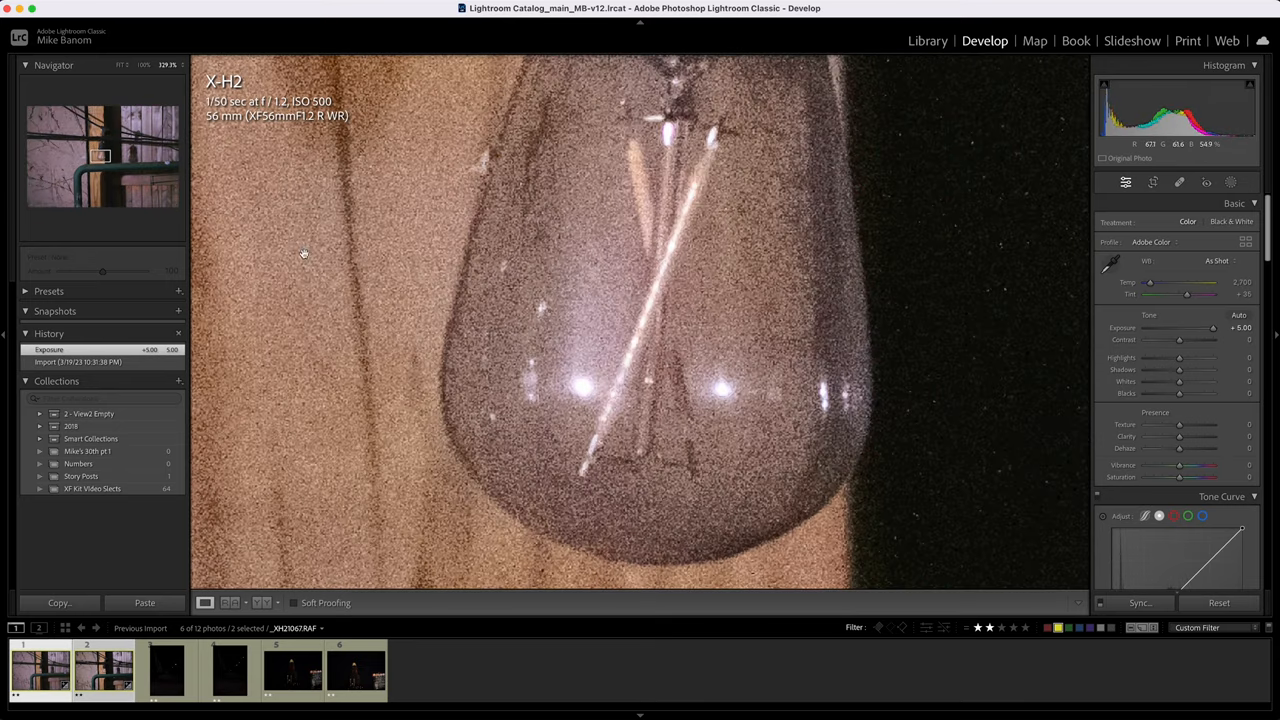
{"action": "left_click", "coordinate": [928, 40]}
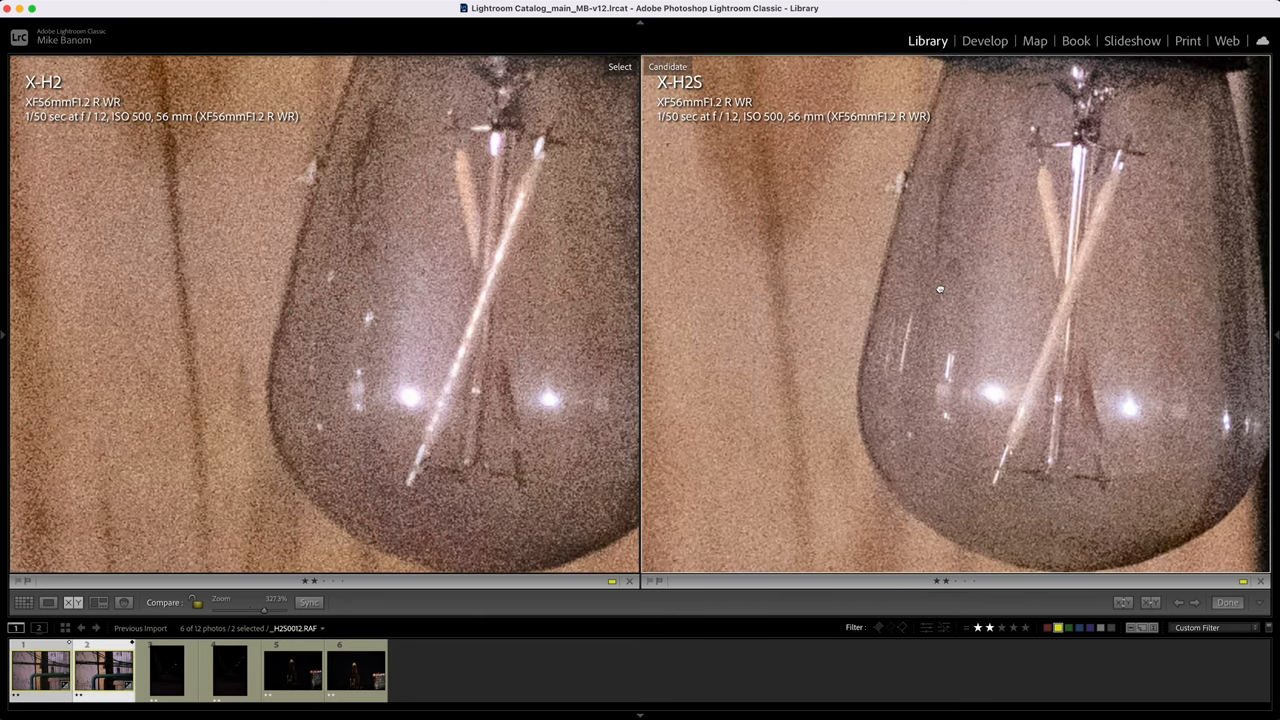
{"action": "mouse_move", "coordinate": [278, 276]}
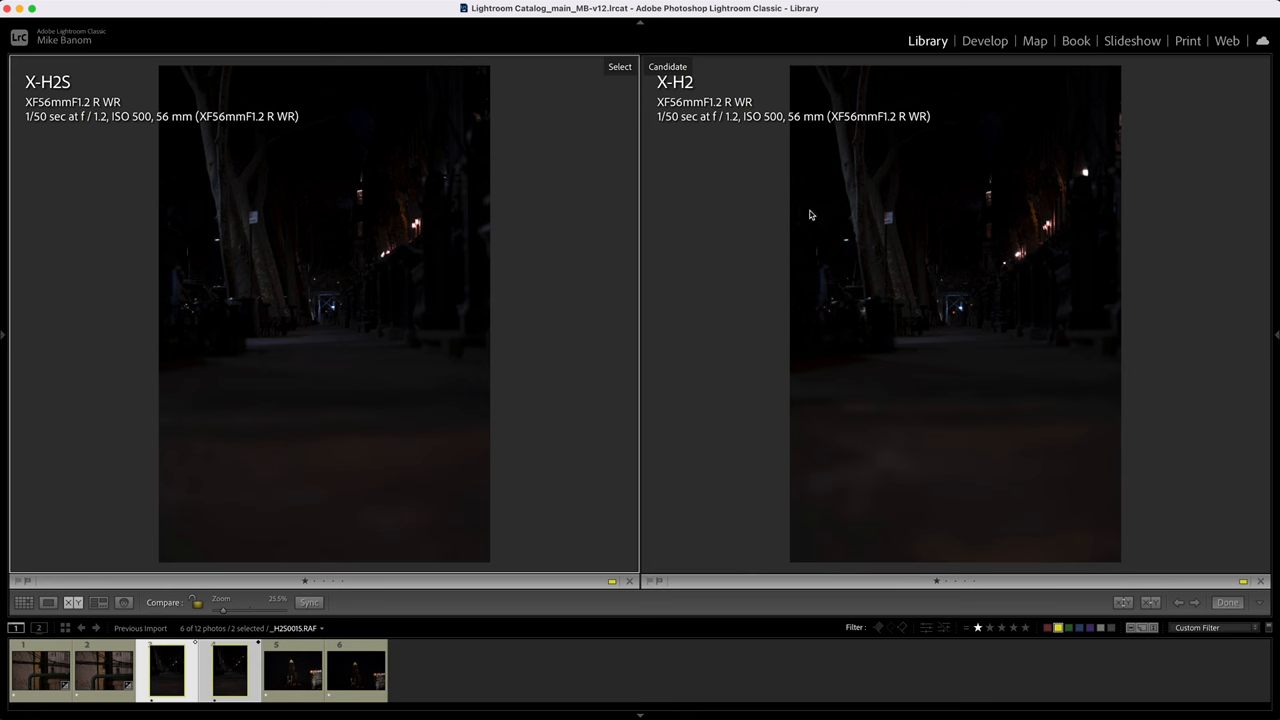
Brighten the X-H2S and X-H2 night street shots and return to comparing them side by side
{"action": "left_click", "coordinate": [992, 40]}
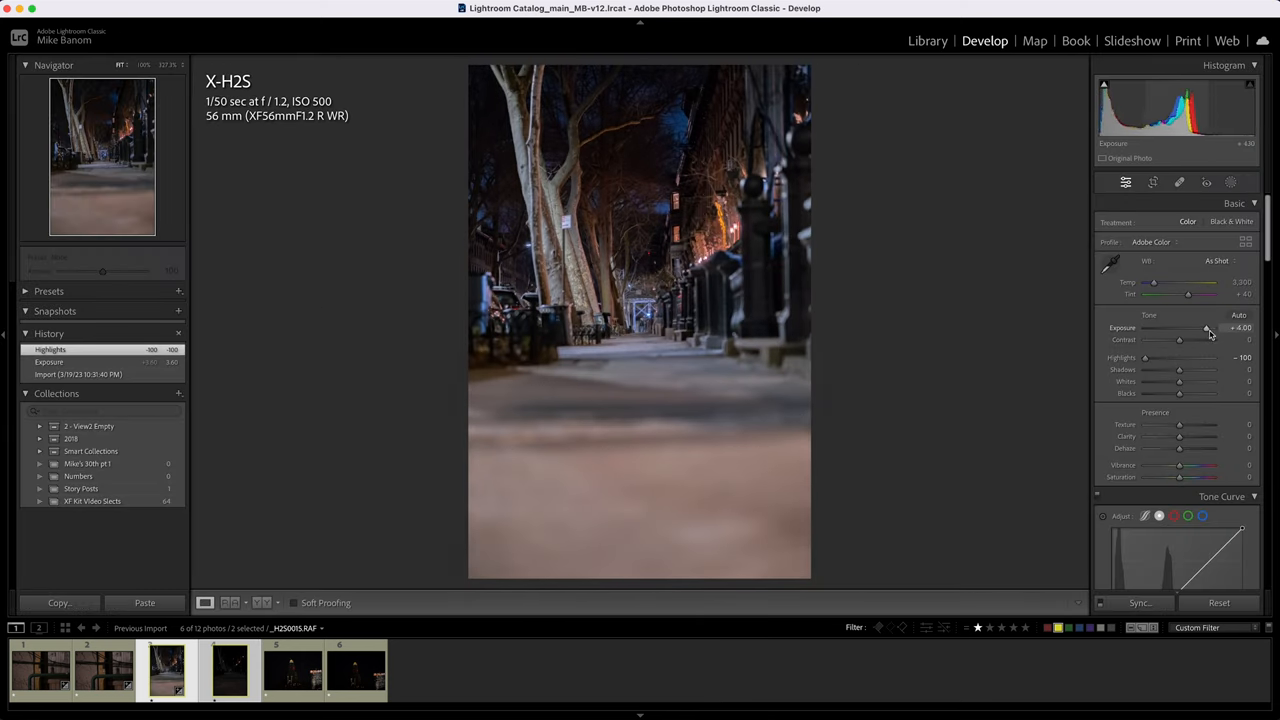
{"action": "left_click_drag", "start_coordinate": [1204, 328], "coordinate": [1204, 328]}
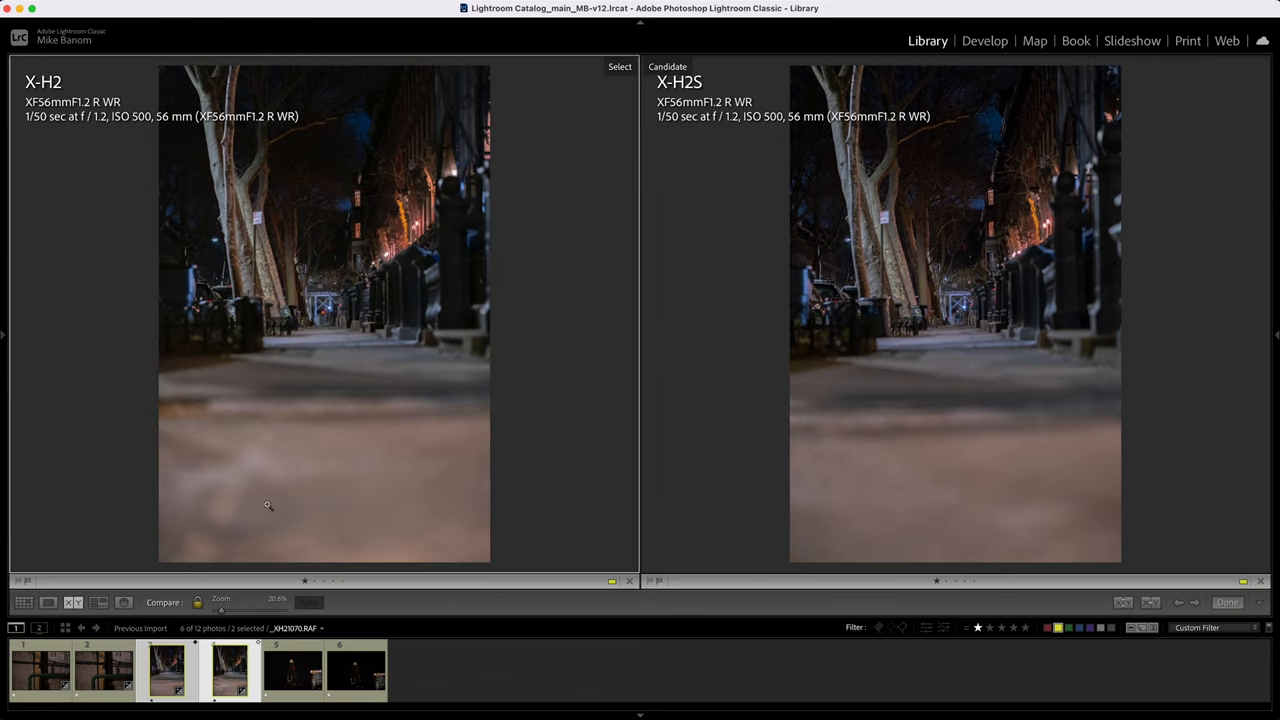
{"action": "mouse_move", "coordinate": [412, 204]}
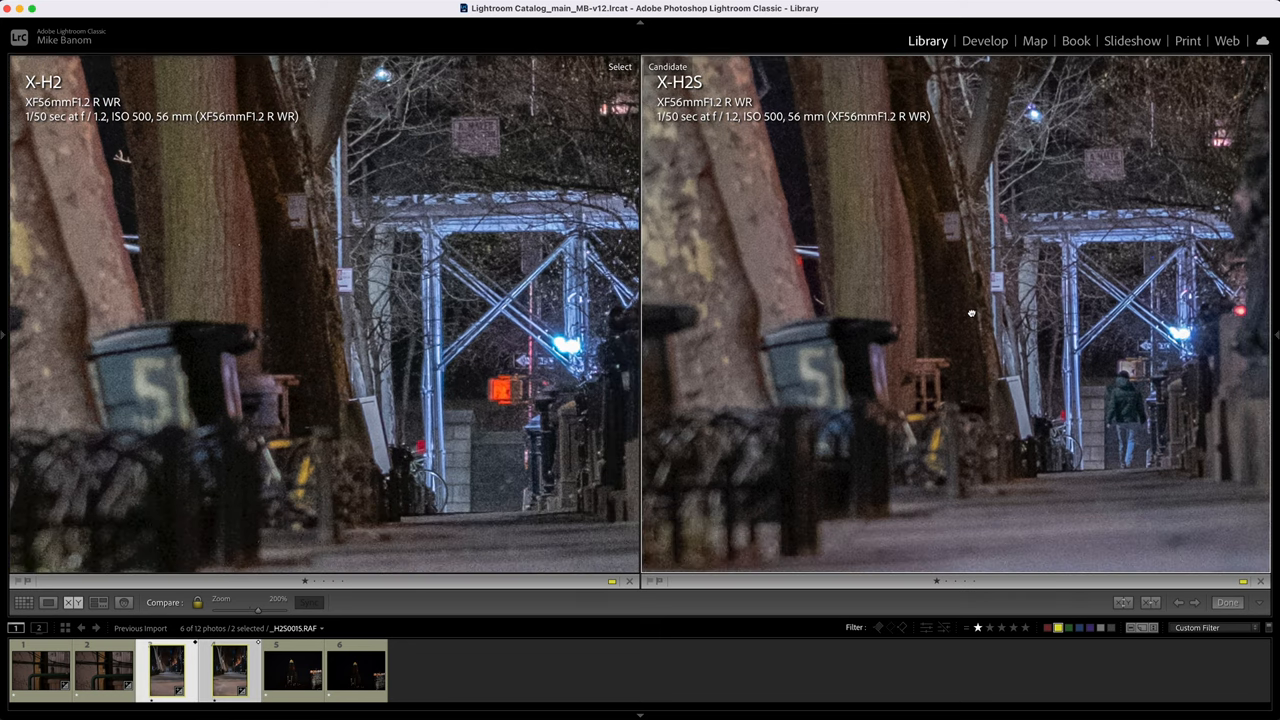
{"action": "left_click", "coordinate": [984, 40]}
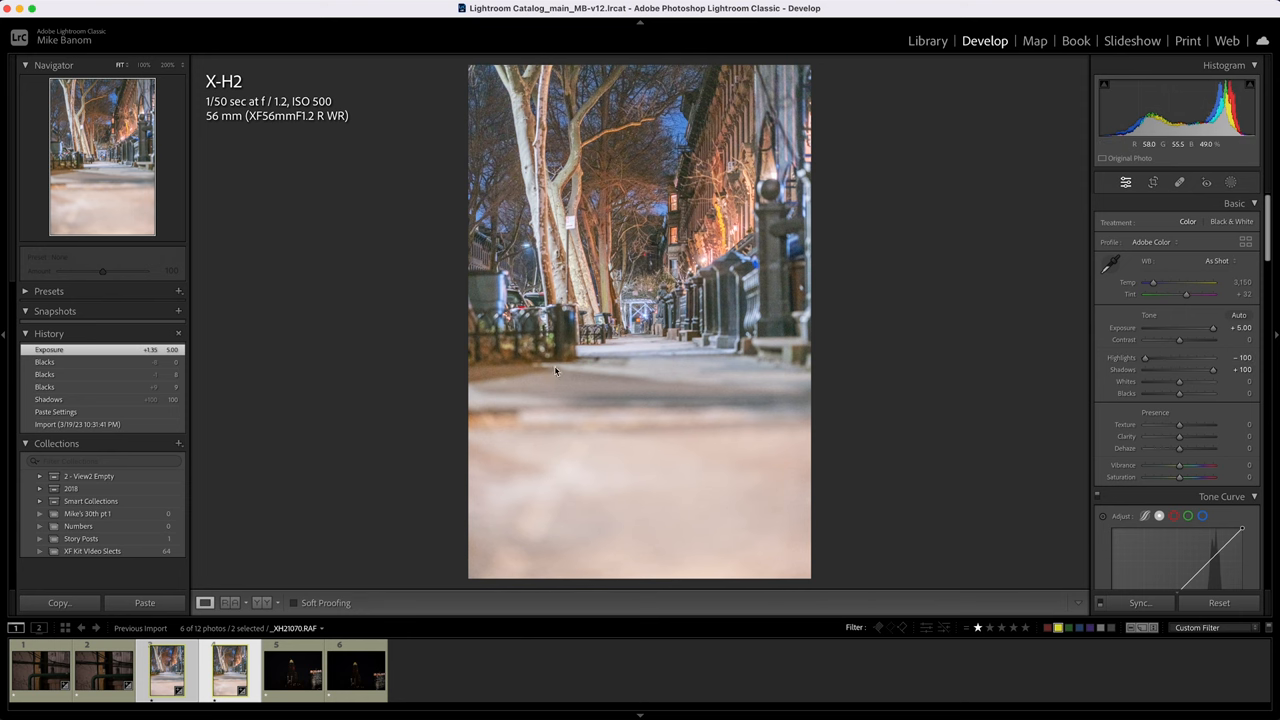
{"action": "left_click", "coordinate": [928, 40]}
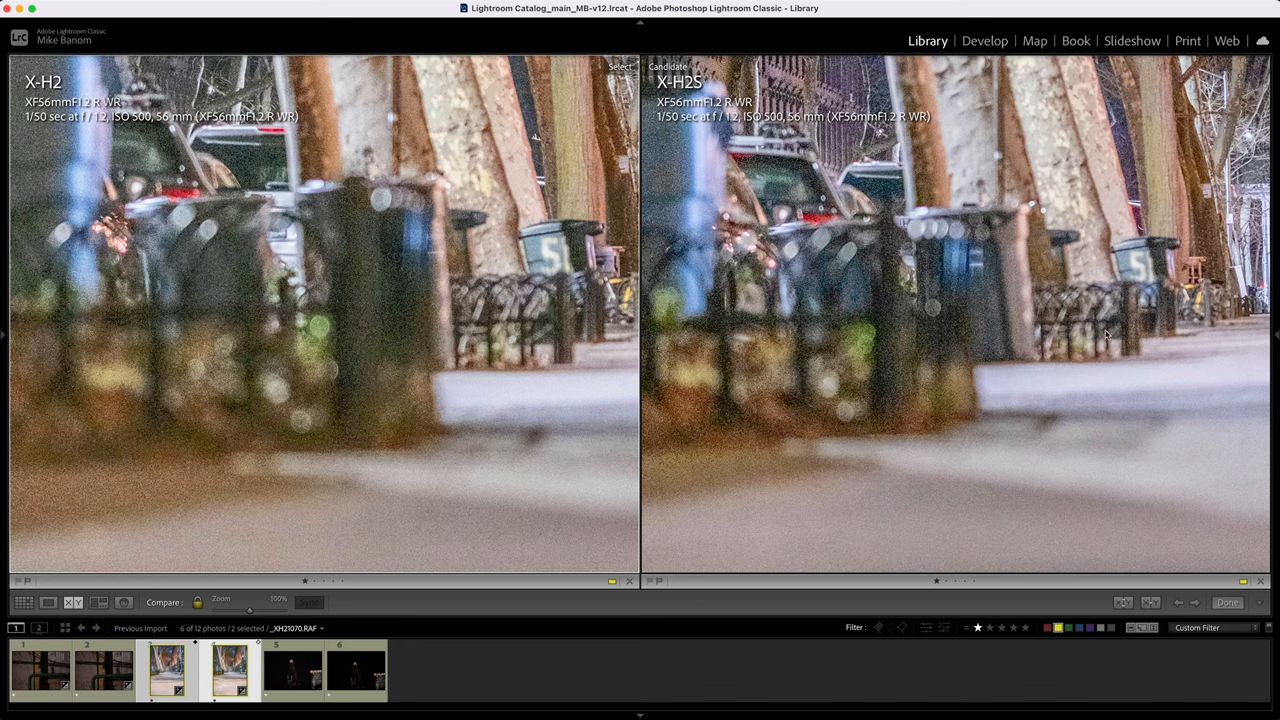
{"action": "mouse_move", "coordinate": [900, 358]}
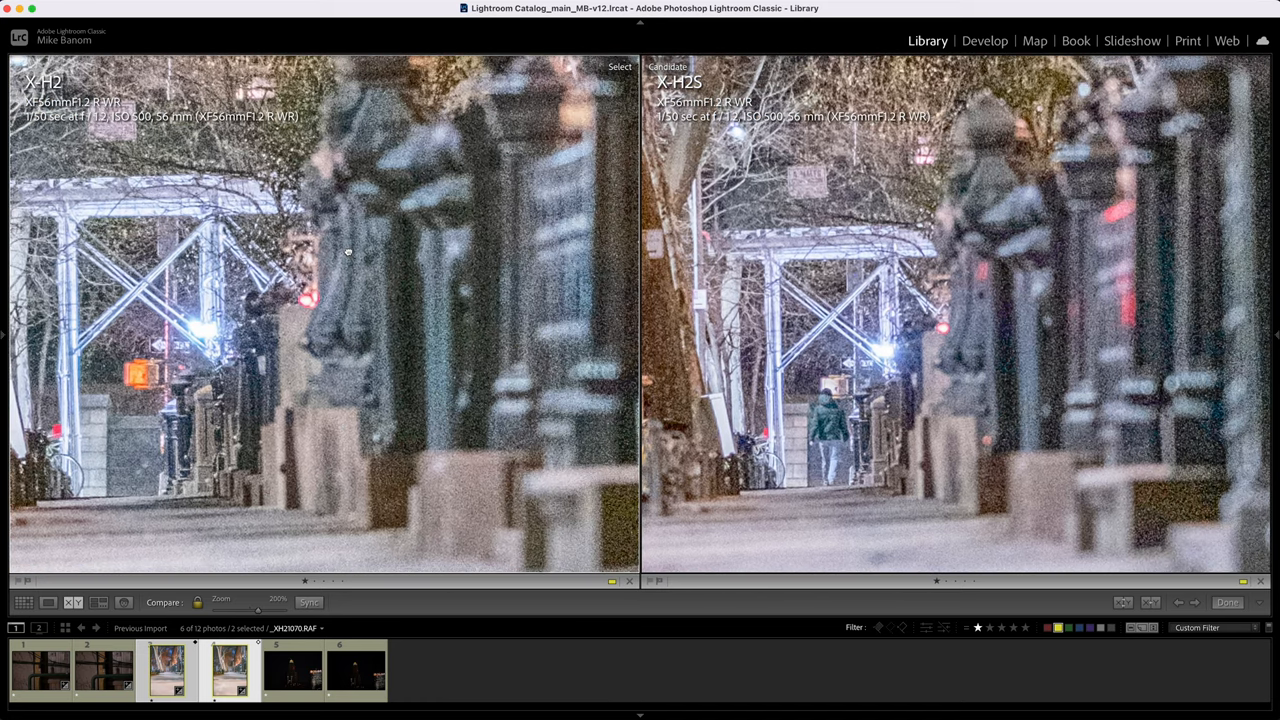
{"action": "mouse_move", "coordinate": [404, 268]}
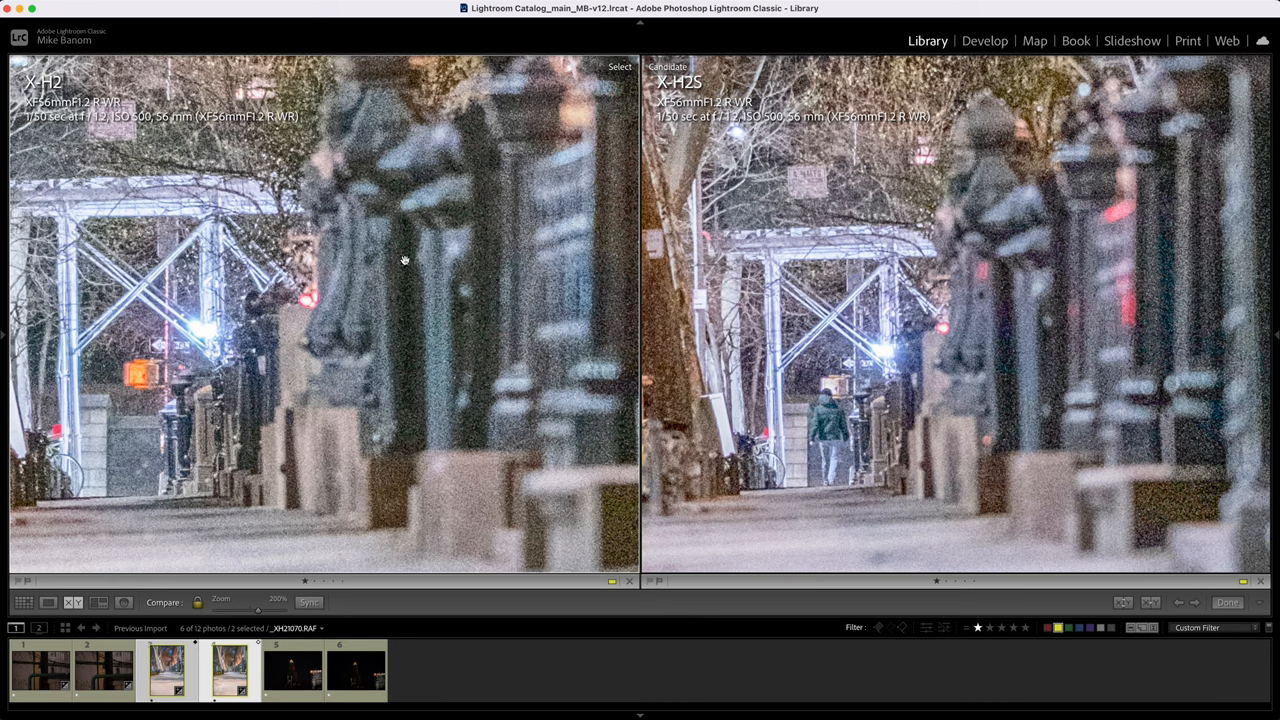
{"action": "mouse_move", "coordinate": [1084, 208]}
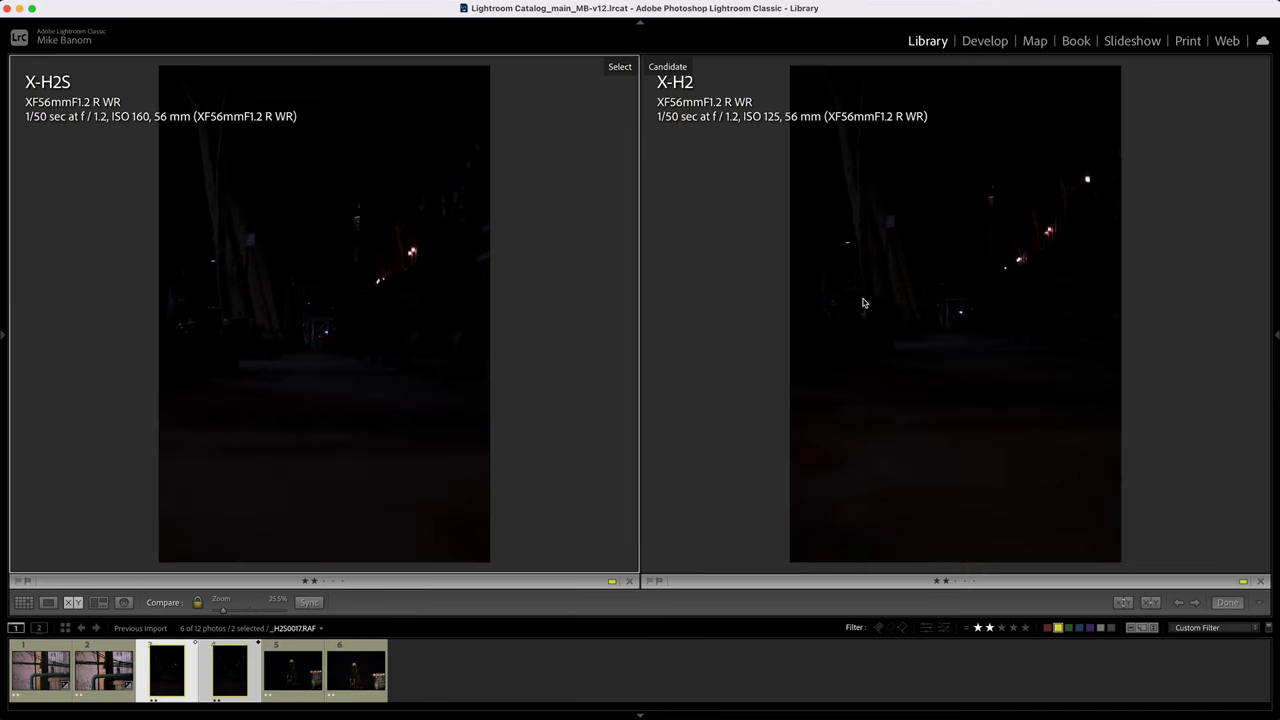
{"action": "mouse_move", "coordinate": [812, 132]}
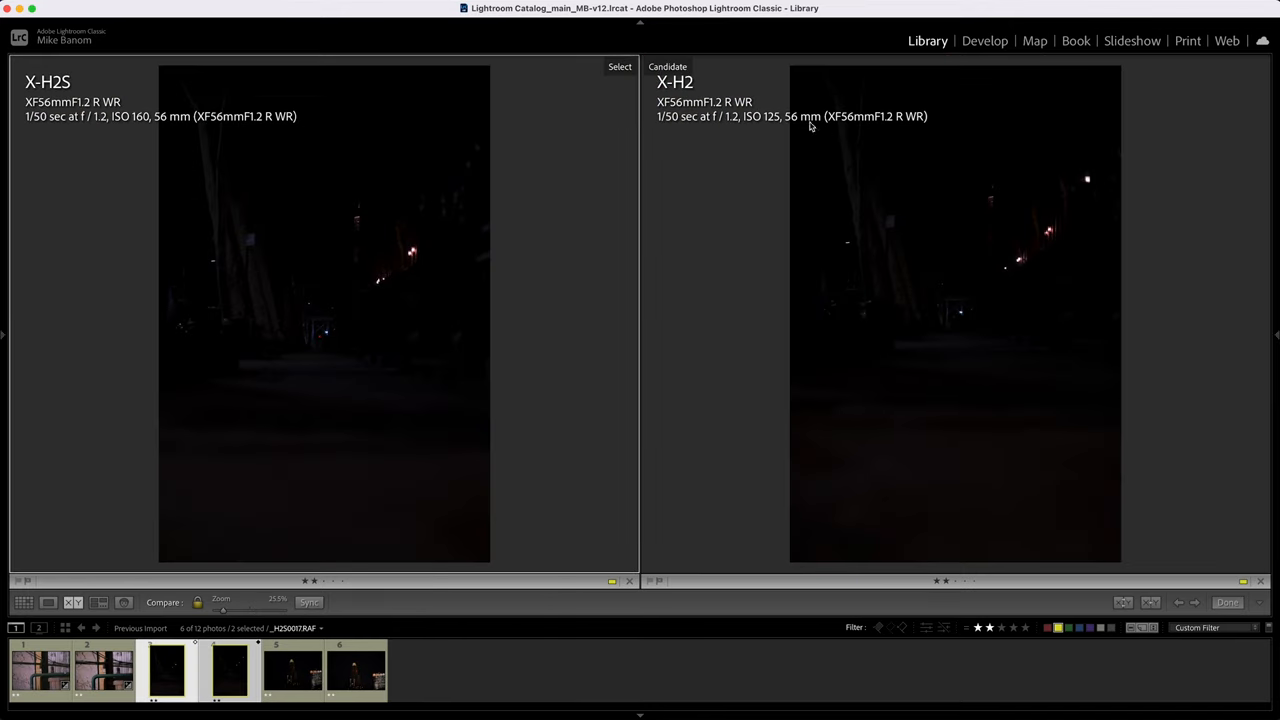
{"action": "mouse_move", "coordinate": [796, 152]}
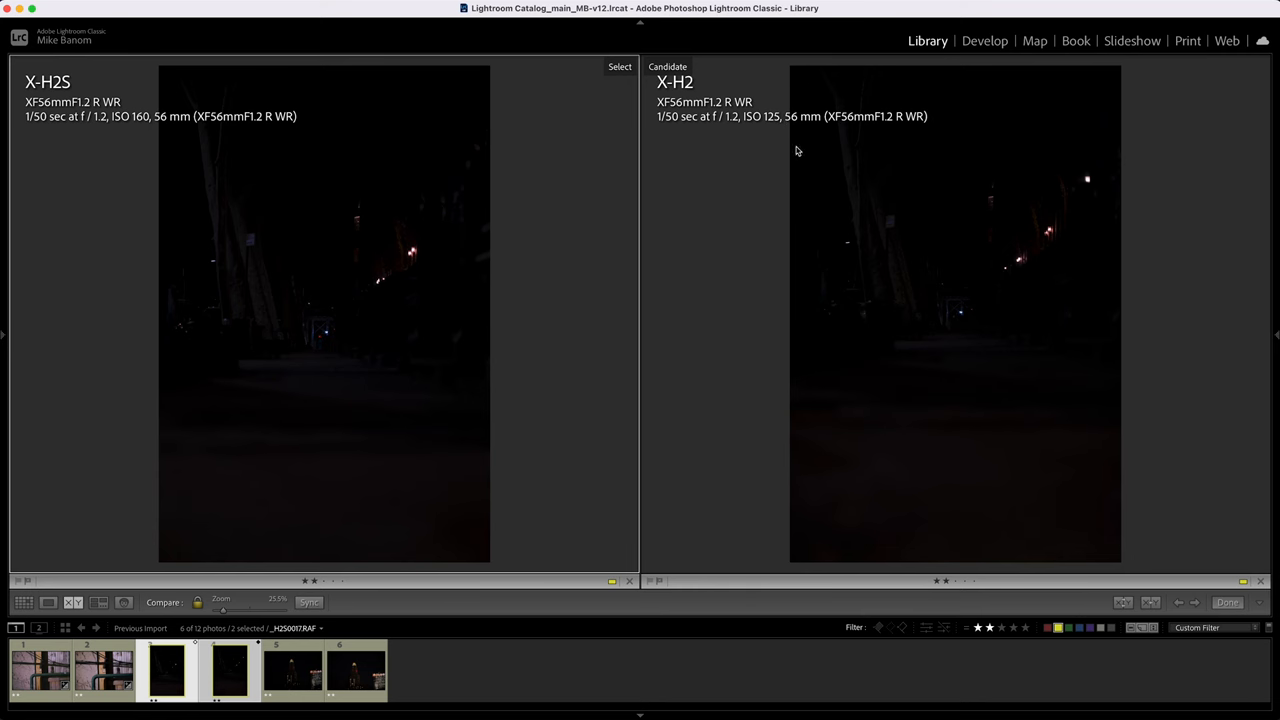
{"action": "mouse_move", "coordinate": [750, 138]}
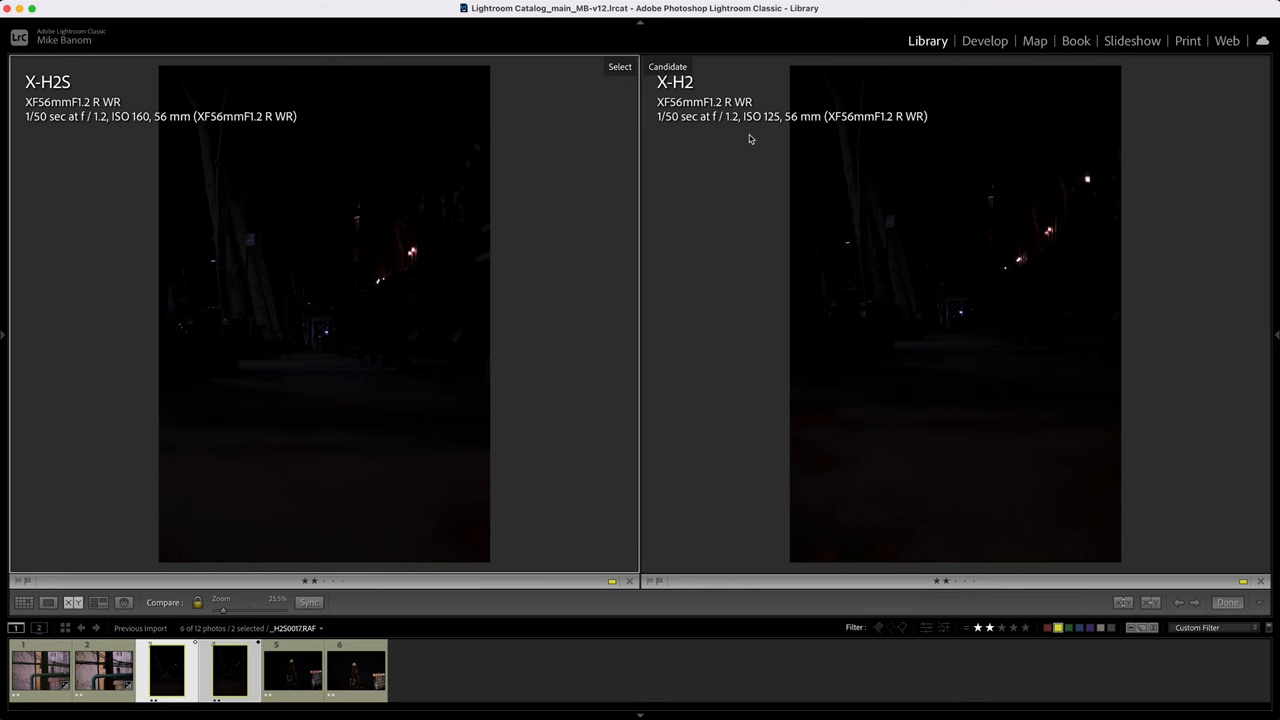
Adjust the X-H2 street shot, then pan both brightened views over to the bridge and bin
{"action": "left_click", "coordinate": [982, 40]}
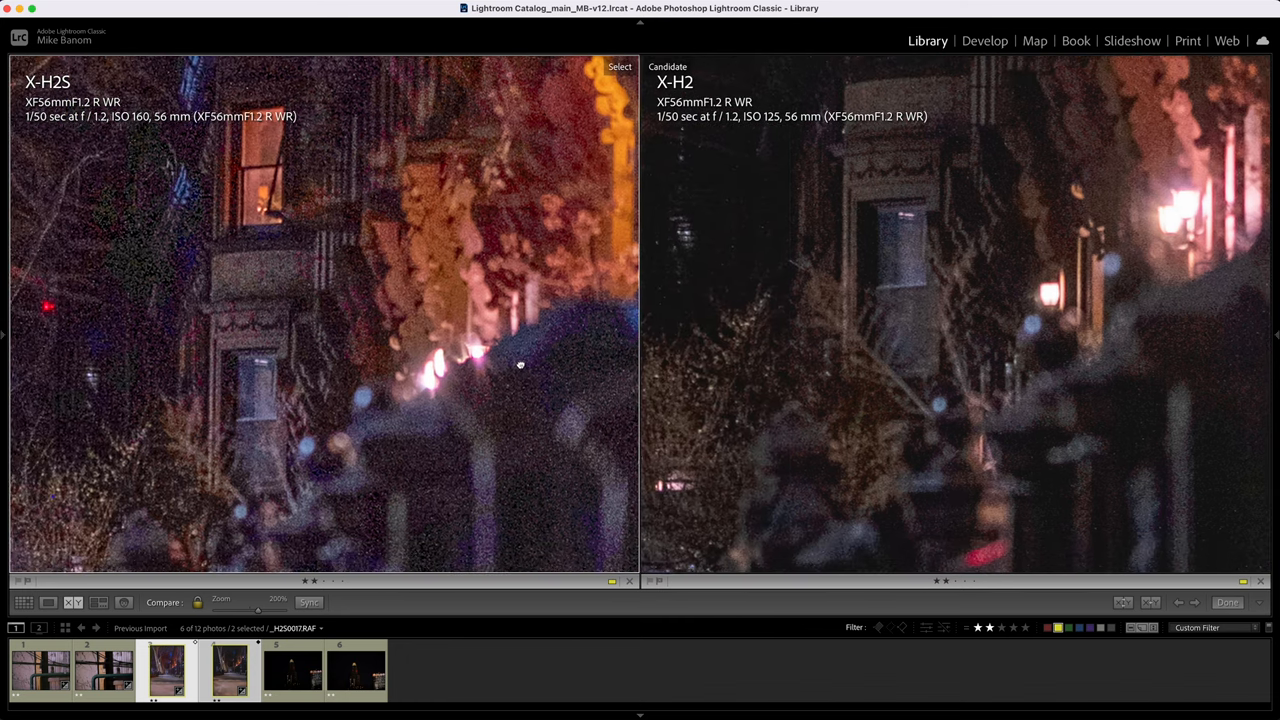
{"action": "left_click_drag", "start_coordinate": [520, 364], "coordinate": [584, 330]}
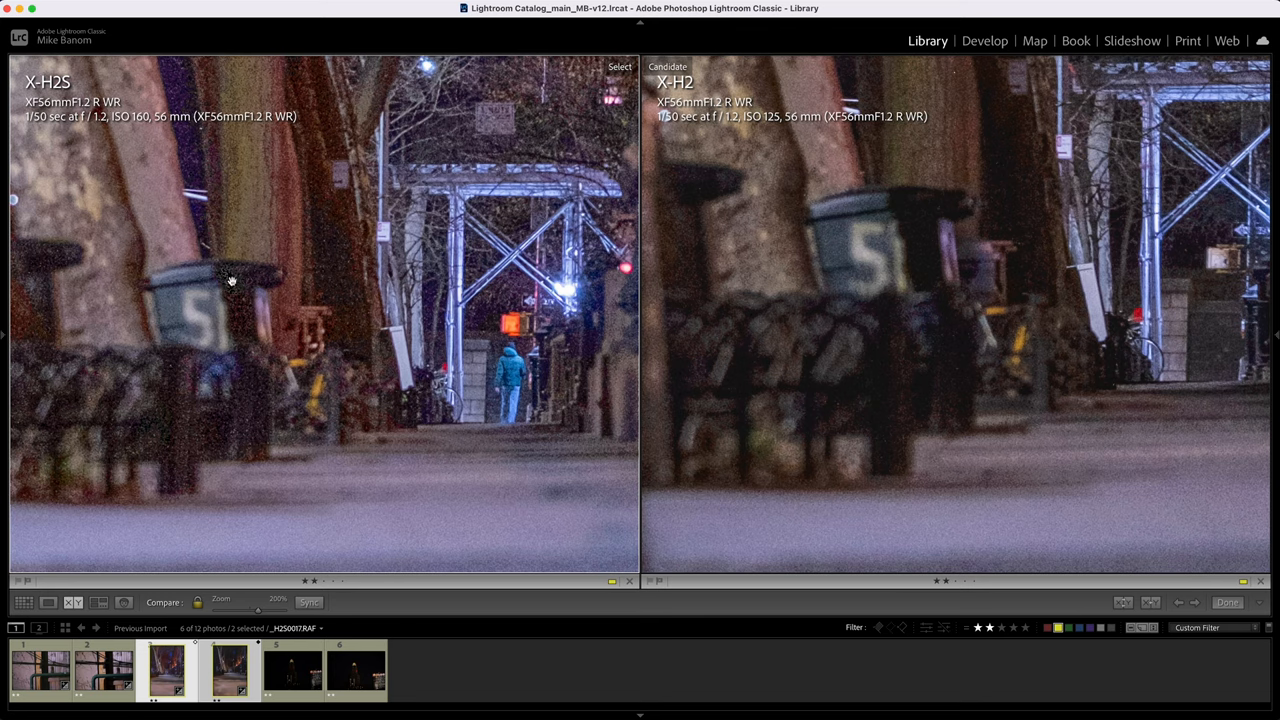
{"action": "mouse_move", "coordinate": [220, 278]}
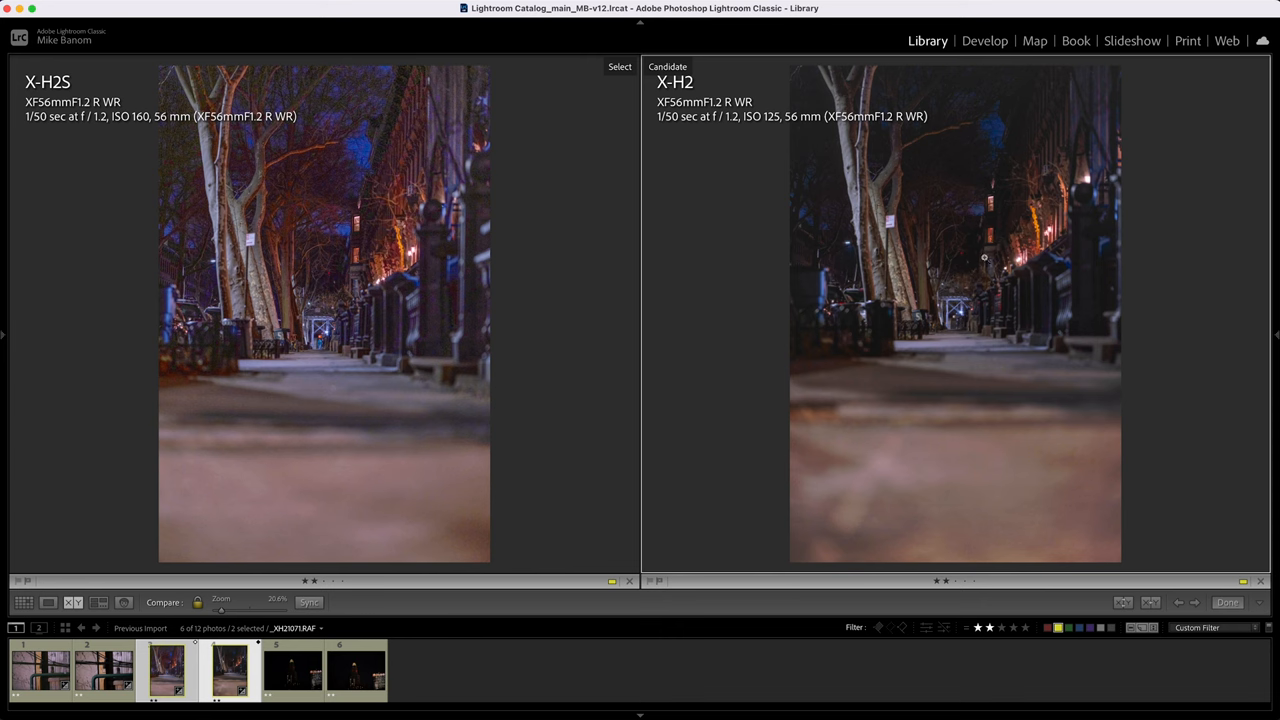
{"action": "mouse_move", "coordinate": [1064, 650]}
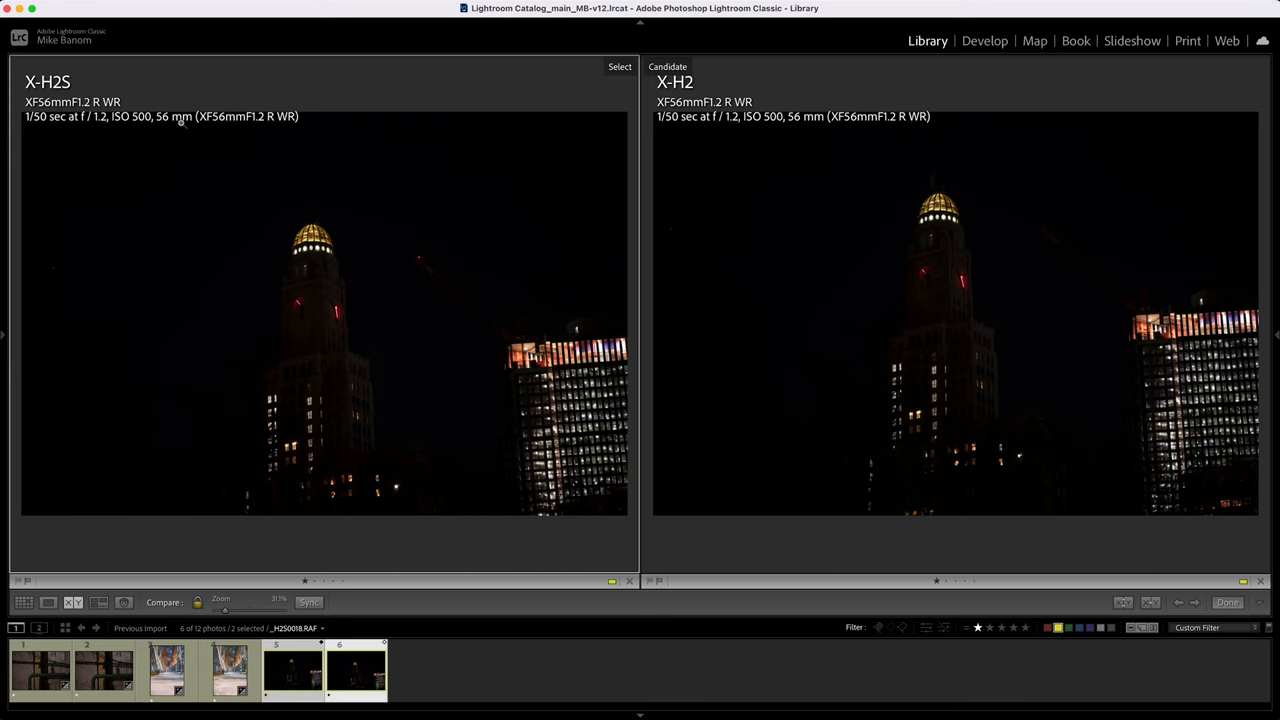
{"action": "mouse_move", "coordinate": [96, 136]}
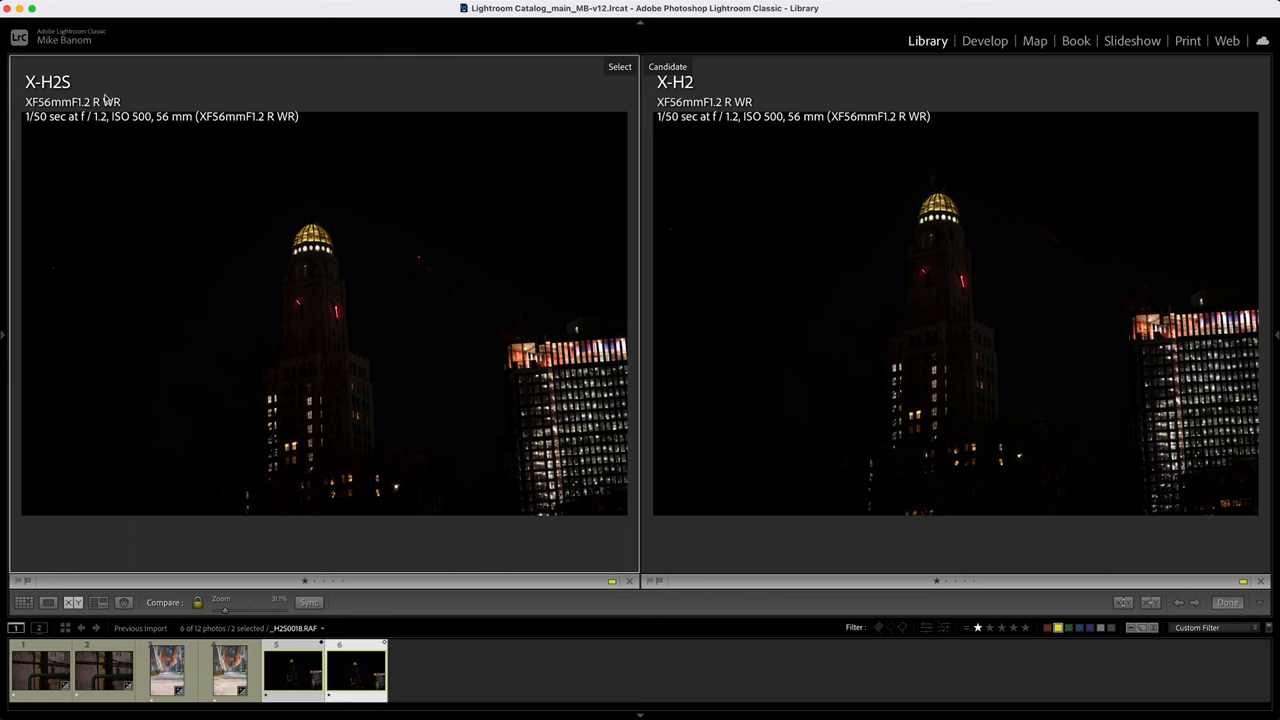
{"action": "mouse_move", "coordinate": [144, 90]}
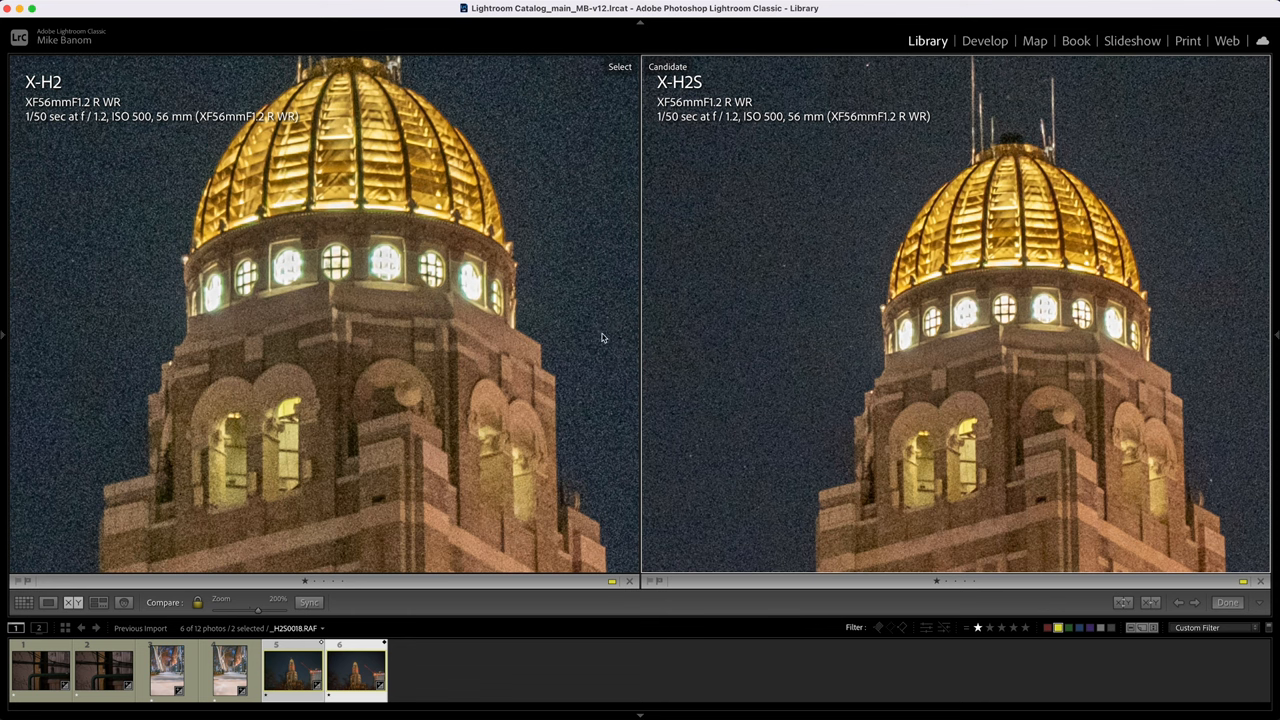
{"action": "mouse_move", "coordinate": [912, 380]}
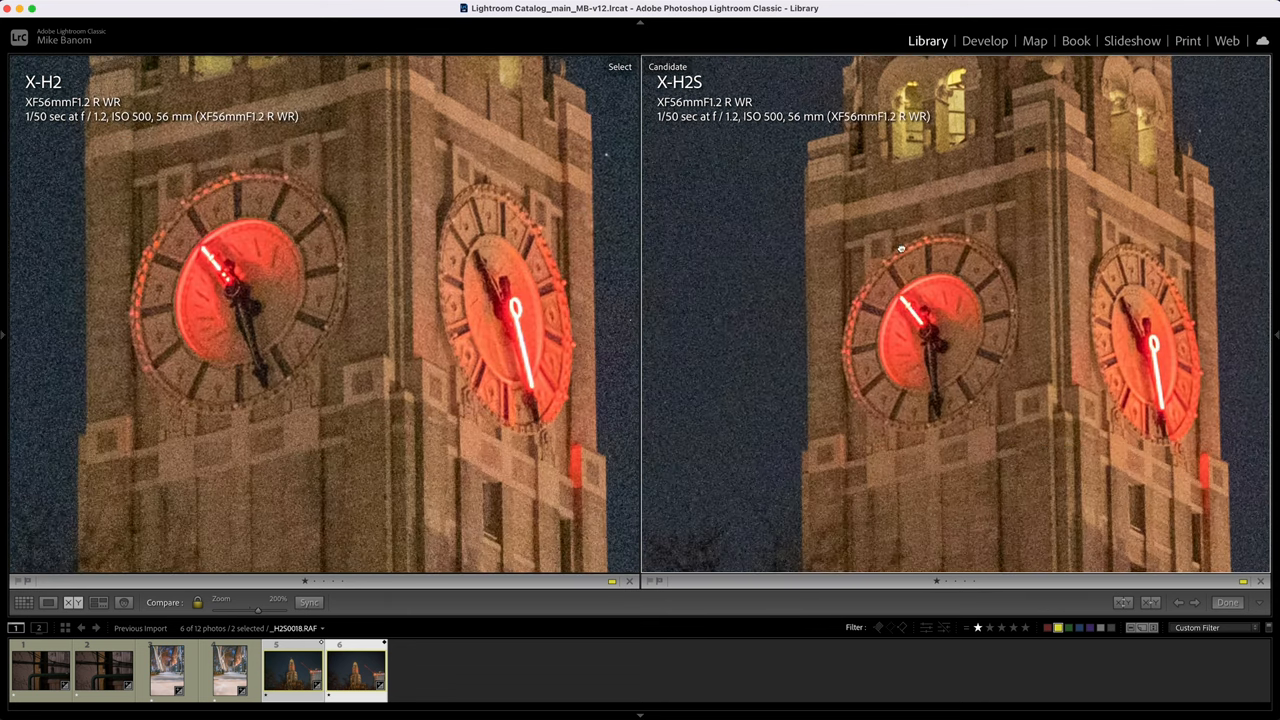
Pan the zoomed clock tower pair down from the clocks to the orange-lit building windows
{"action": "left_click_drag", "start_coordinate": [900, 248], "coordinate": [1064, 408]}
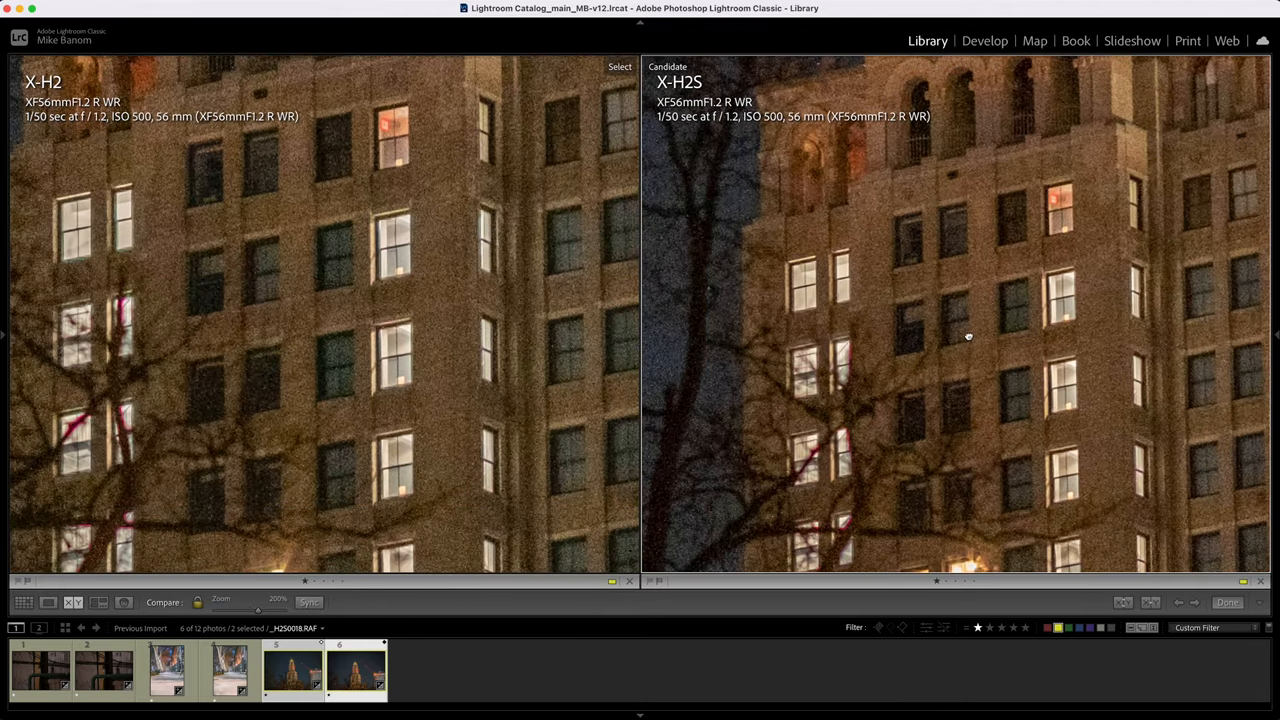
{"action": "mouse_move", "coordinate": [1096, 384]}
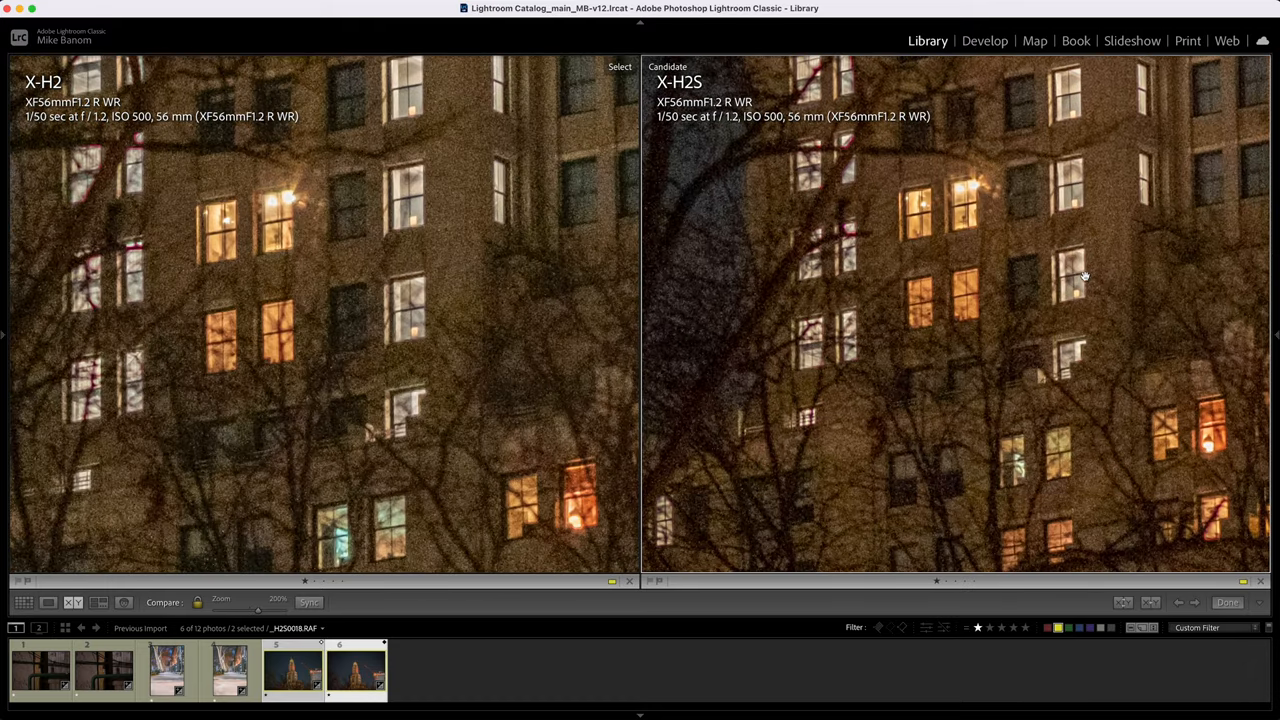
{"action": "mouse_move", "coordinate": [298, 208]}
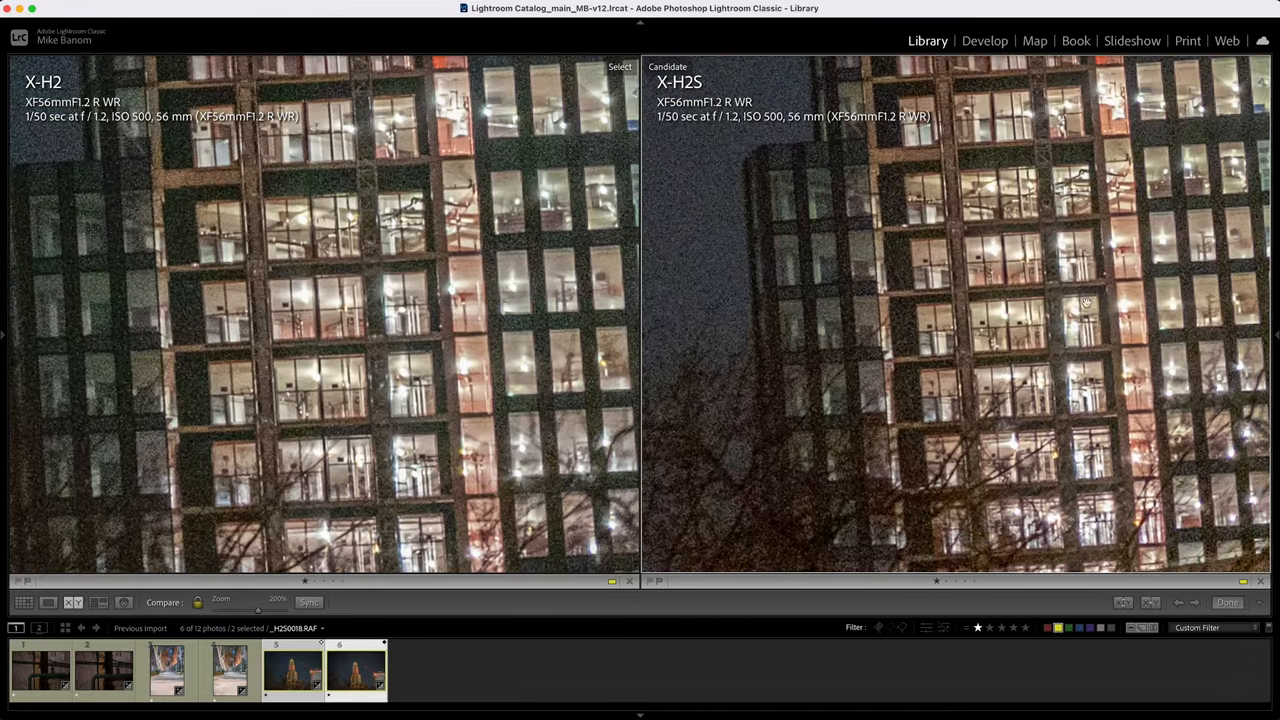
{"action": "left_click_drag", "start_coordinate": [1084, 304], "coordinate": [1048, 472]}
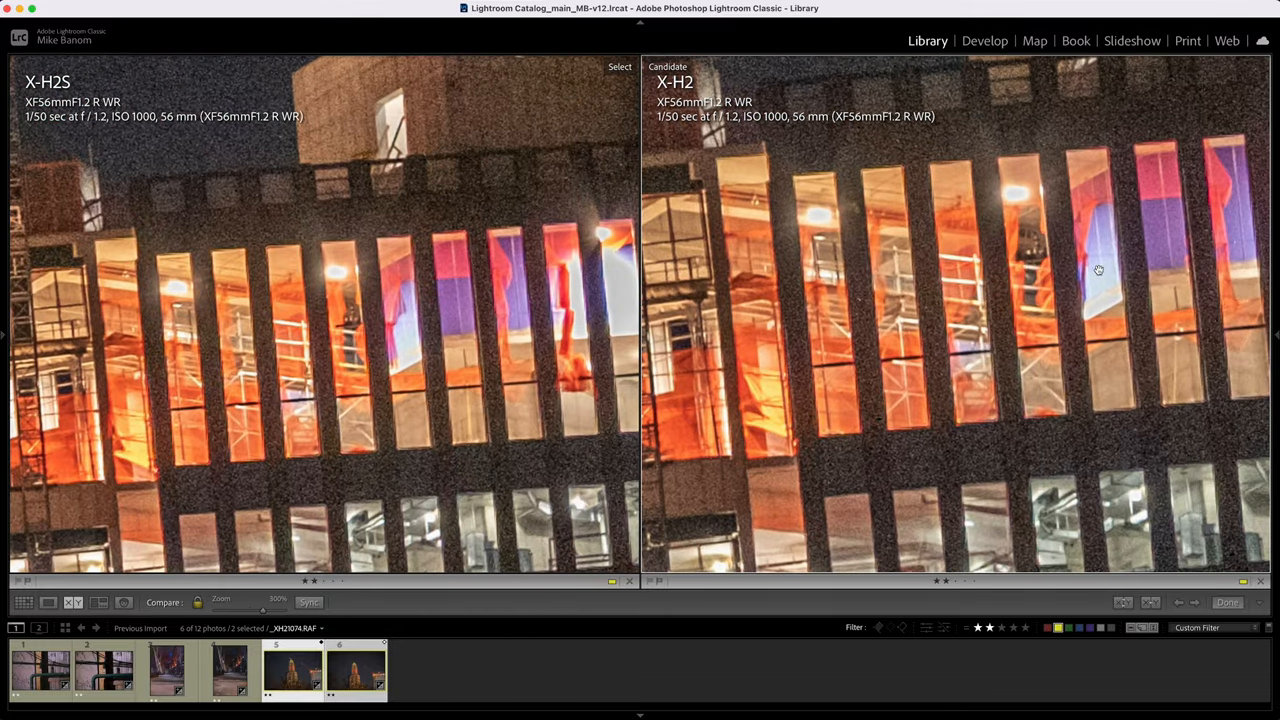
{"action": "mouse_move", "coordinate": [1130, 272]}
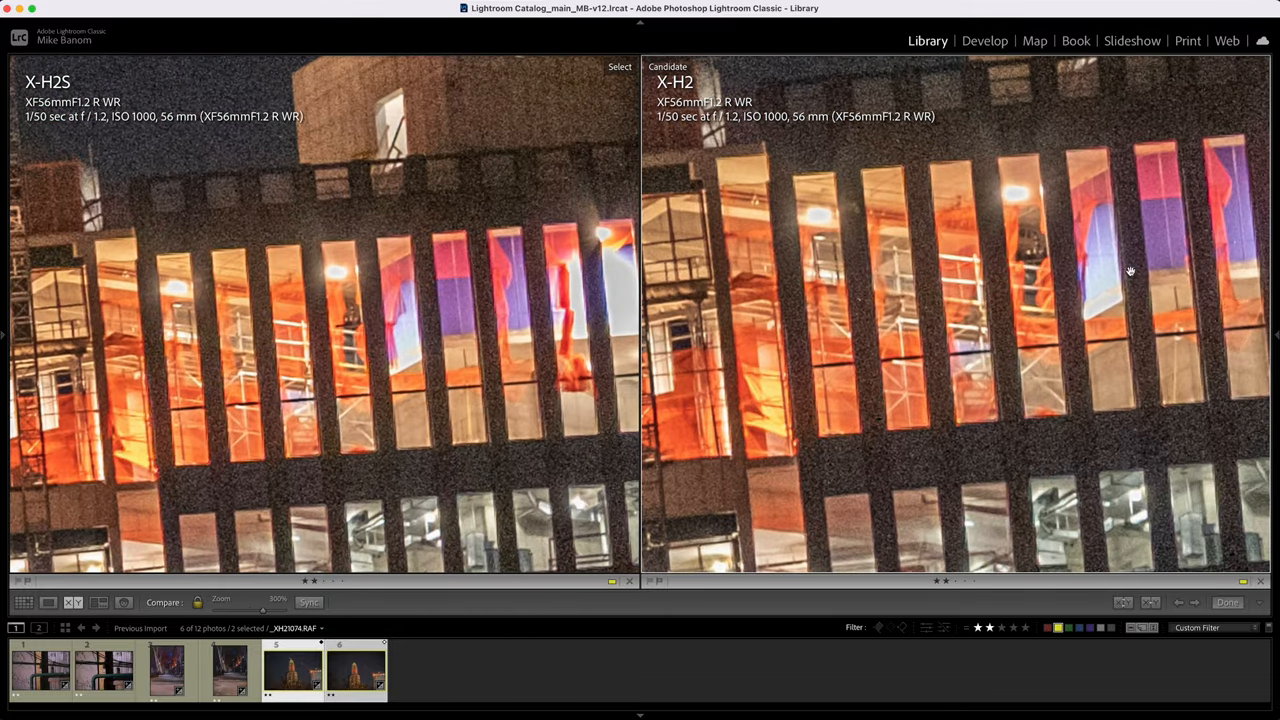